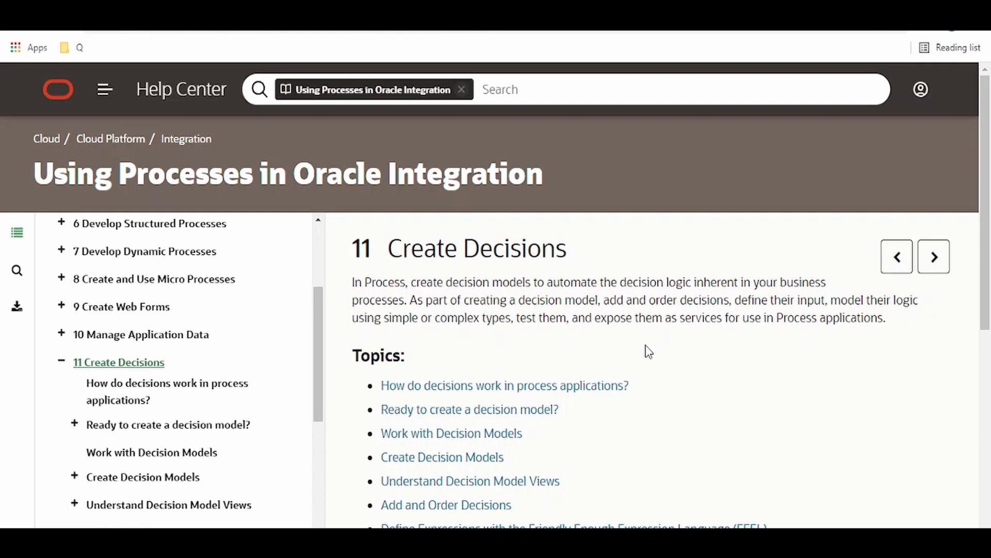
mouse_move(595, 361)
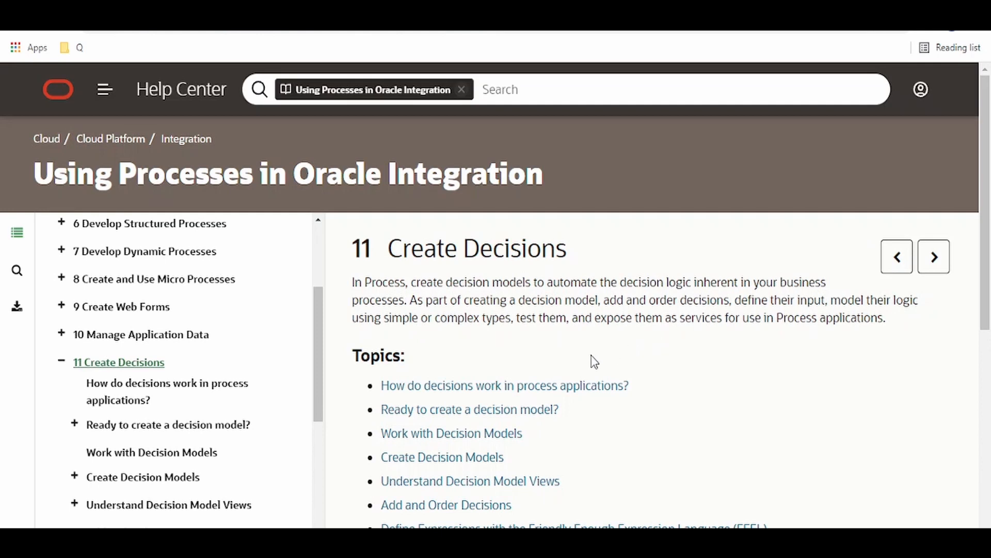
Scroll the Help Center contents to expand Create Decision Models under 11 Create Decisions
scroll(down, 3)
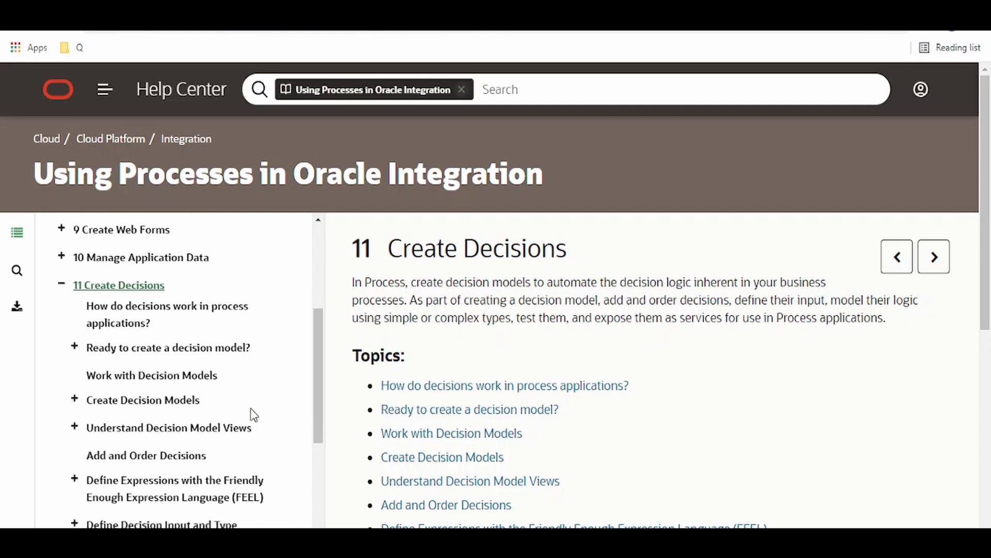
mouse_move(524, 210)
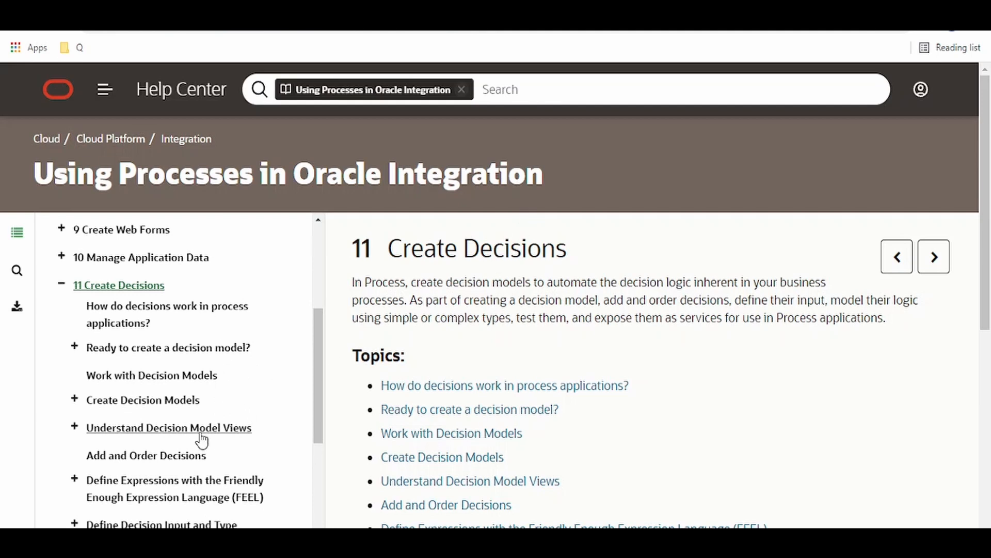
scroll(down, 3)
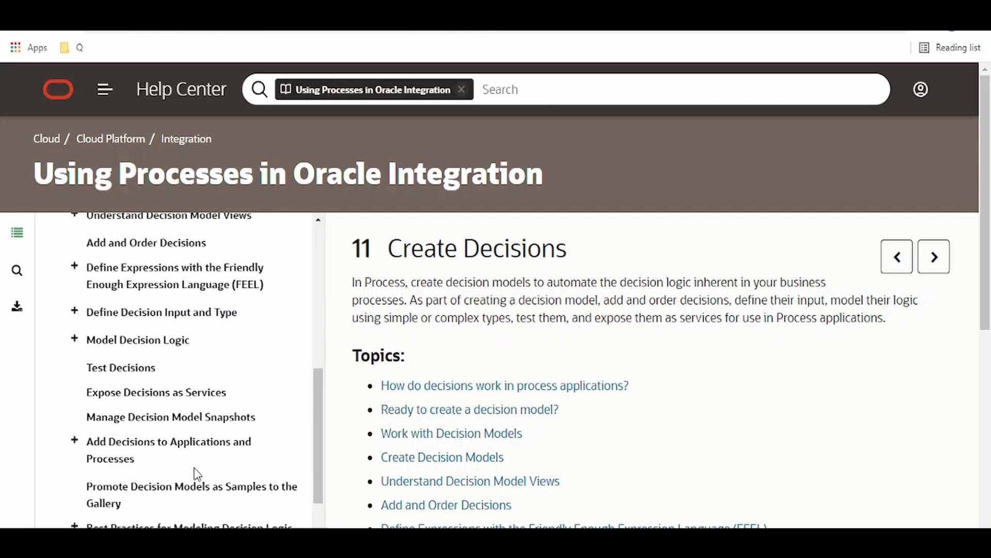
scroll(down, 3)
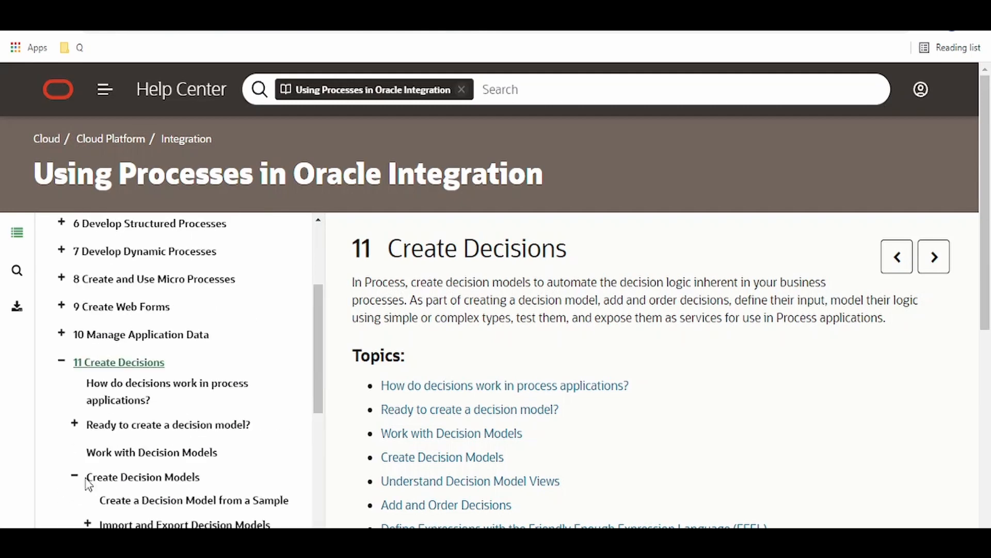
scroll(down, 3)
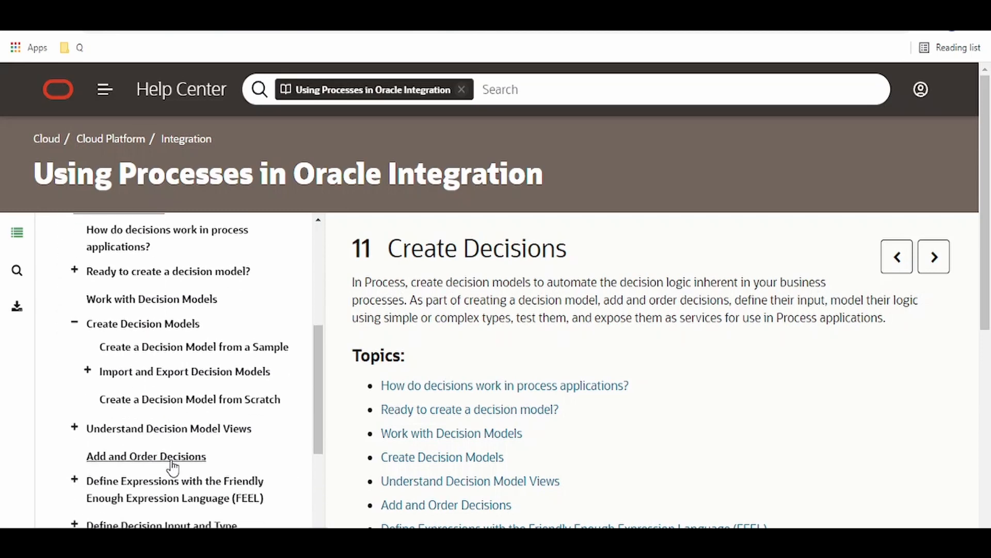
mouse_move(180, 406)
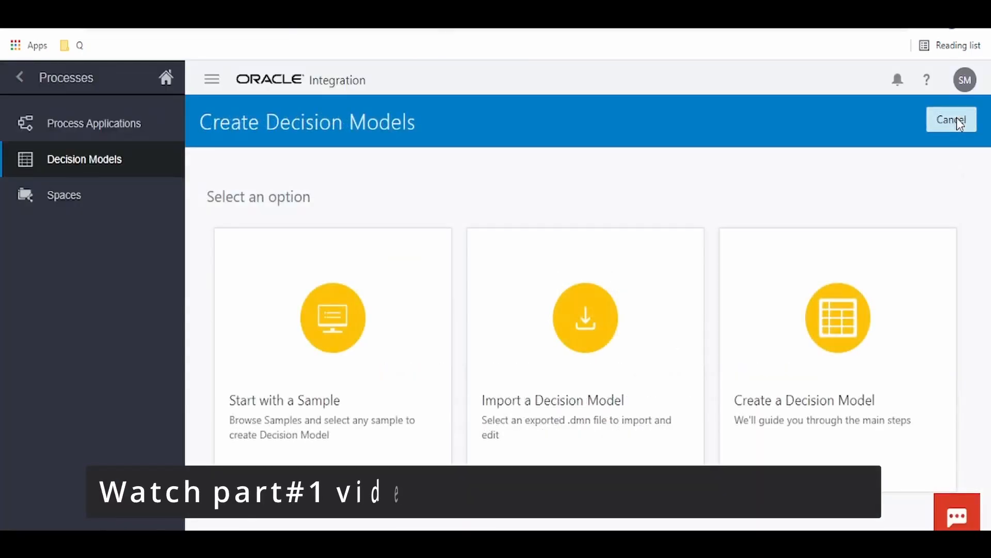
Start a new decision model named GradeChecker in My Space
click(837, 318)
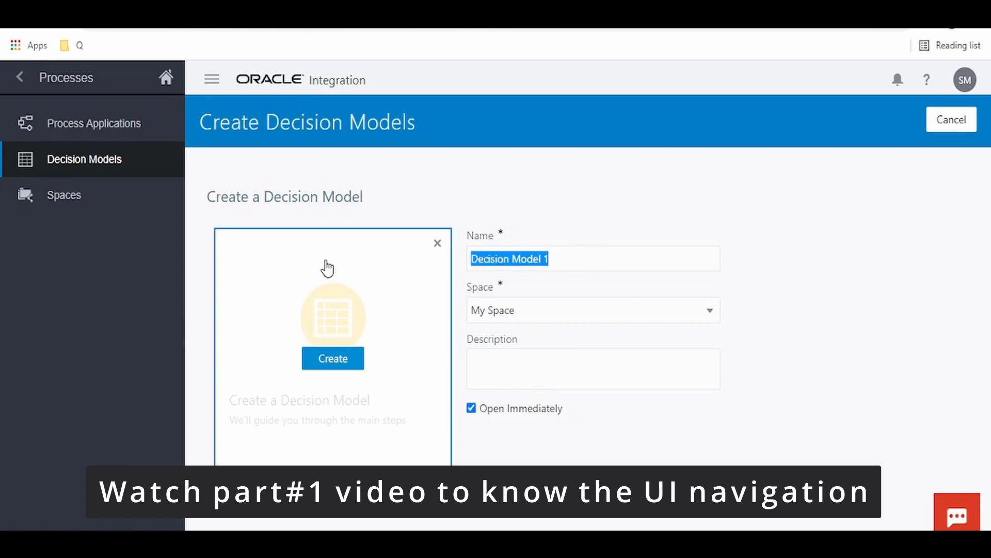
text(GradeChecker)
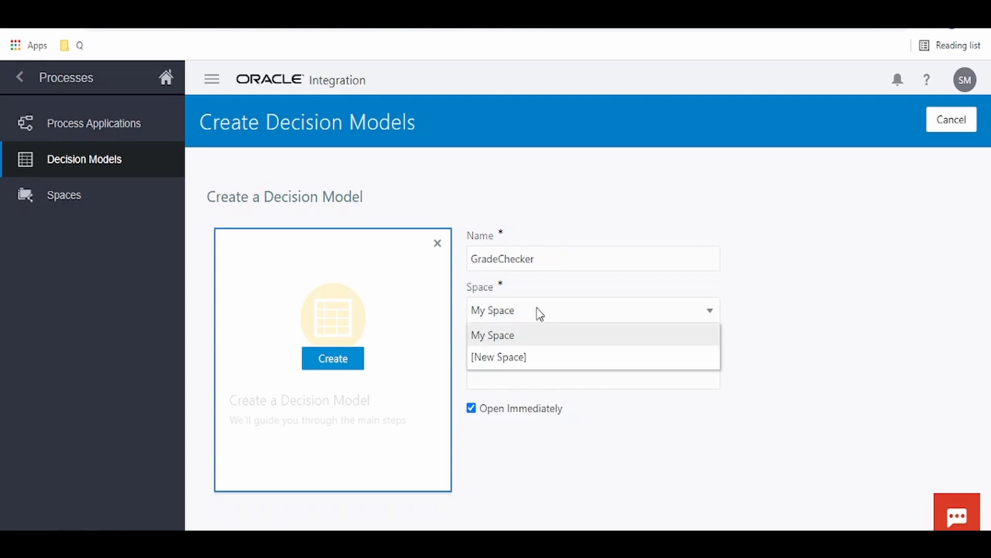
mouse_move(377, 246)
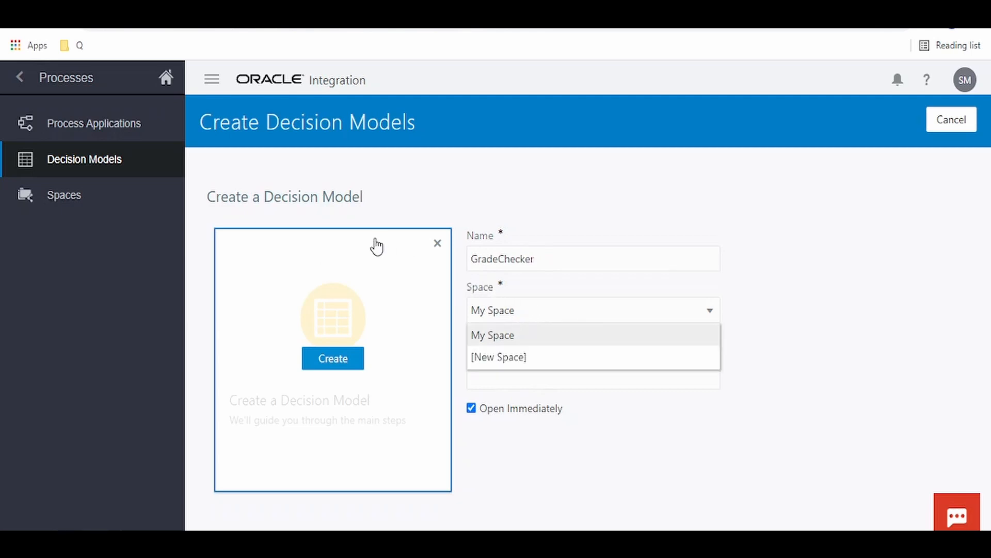
mouse_move(511, 352)
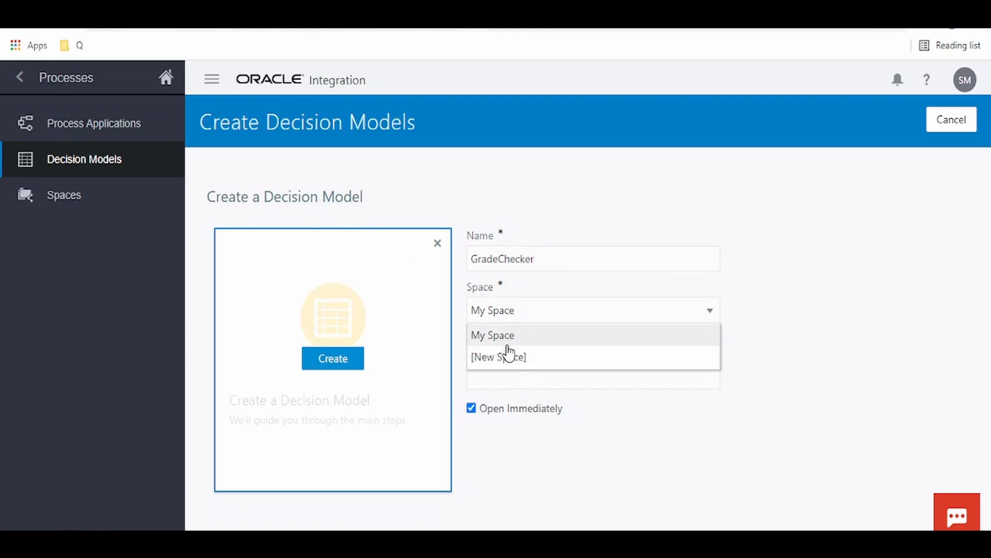
mouse_move(554, 455)
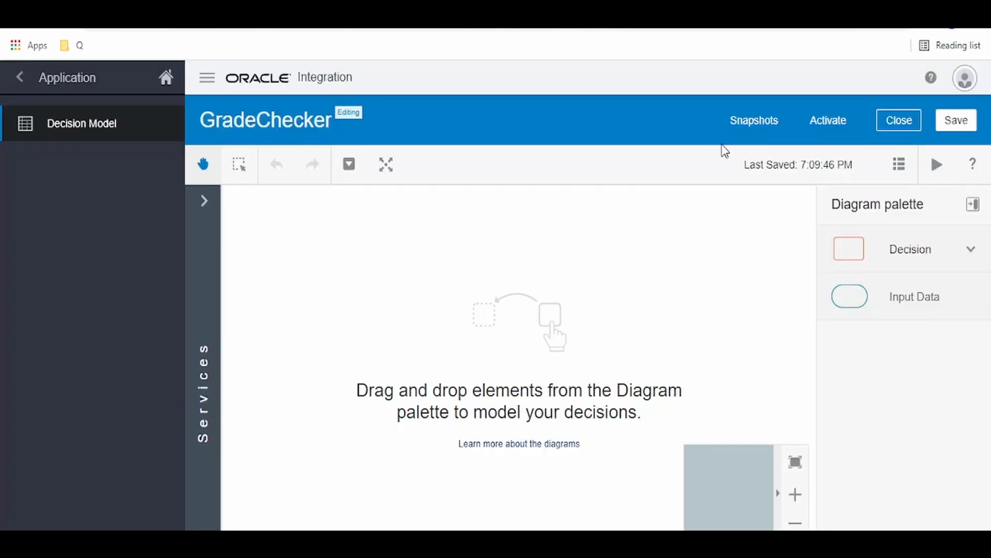
mouse_move(528, 391)
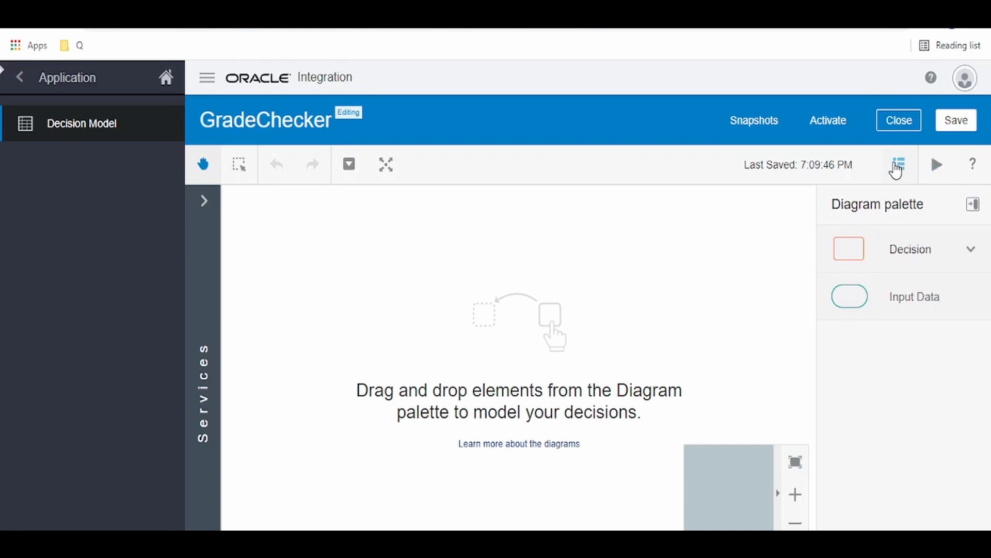
Switch GradeChecker to list mode and show the Input Data and Type Definition panel
click(899, 164)
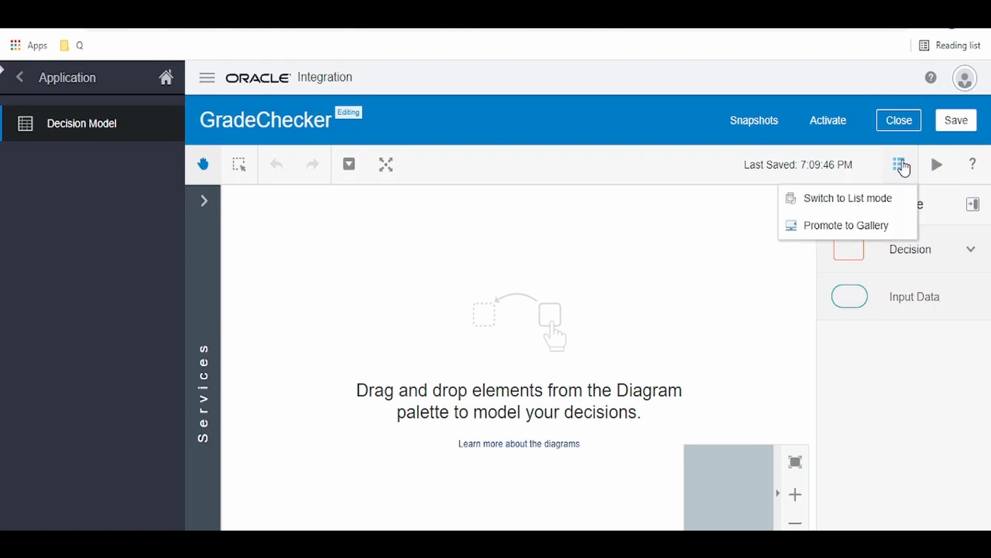
mouse_move(859, 204)
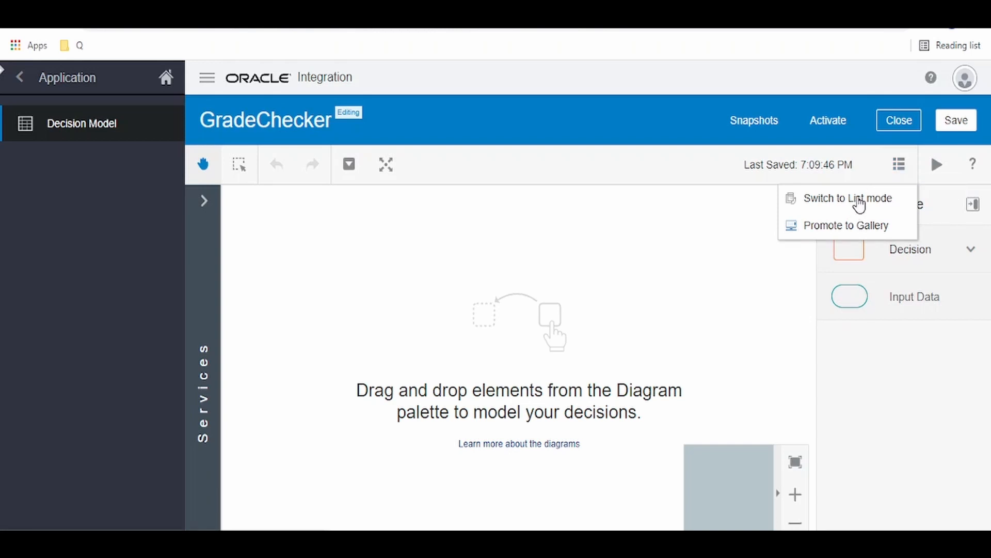
click(847, 197)
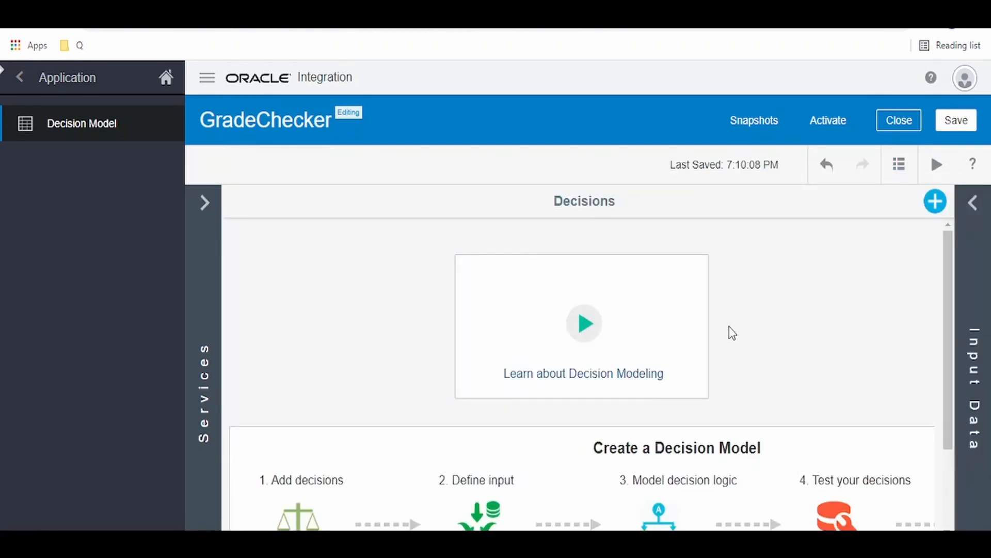
click(973, 203)
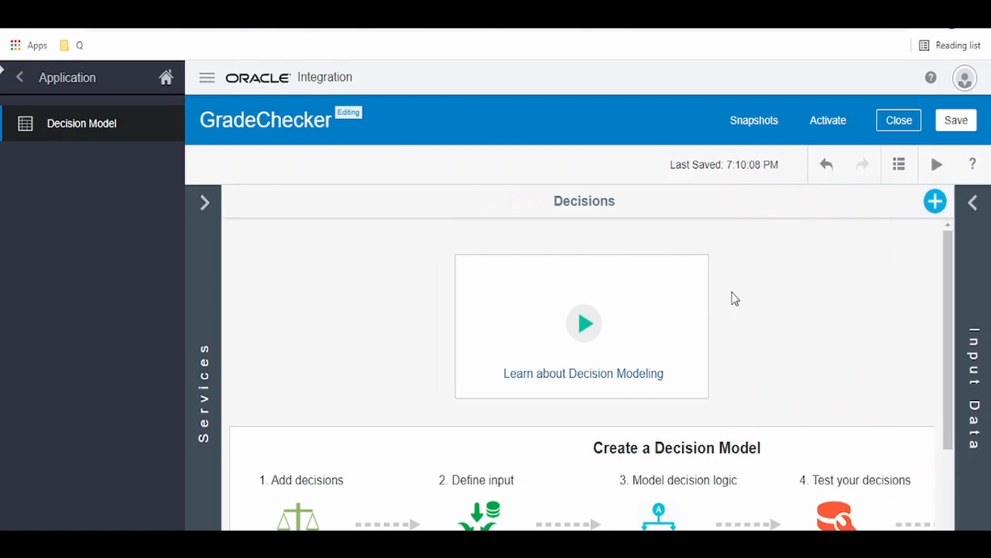
mouse_move(985, 235)
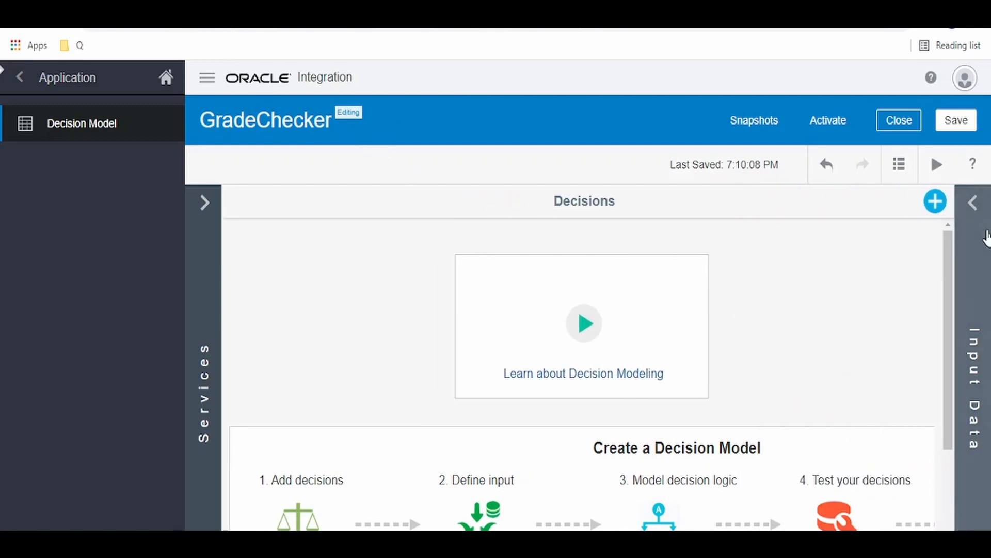
click(975, 203)
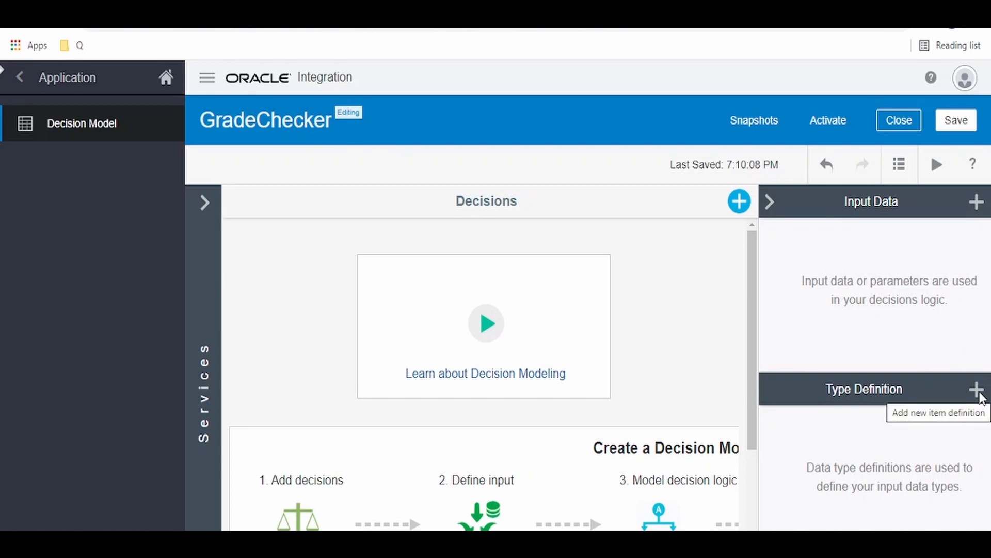
Create complex type InputType with text attributes Name, Class and Section
click(976, 389)
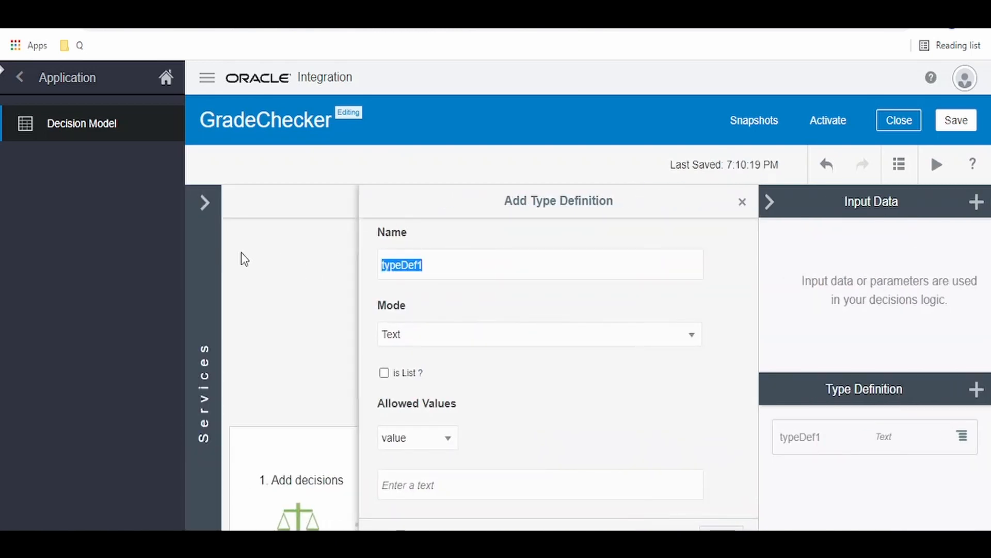
text(InputT)
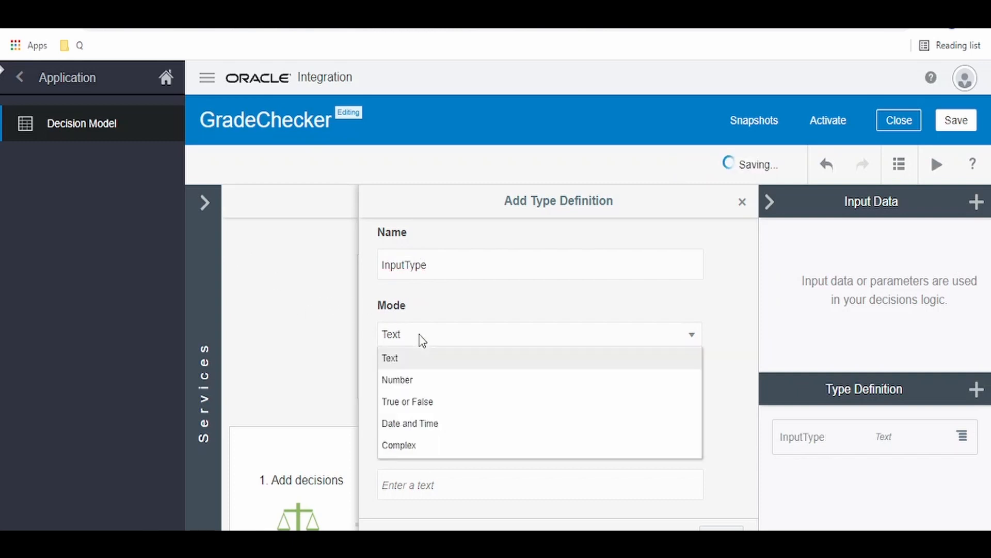
click(399, 445)
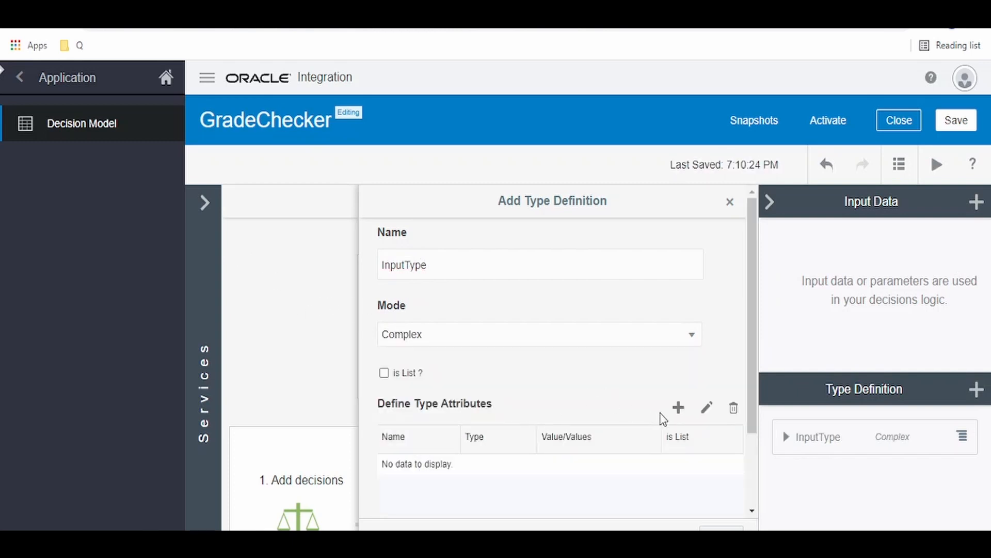
click(677, 408)
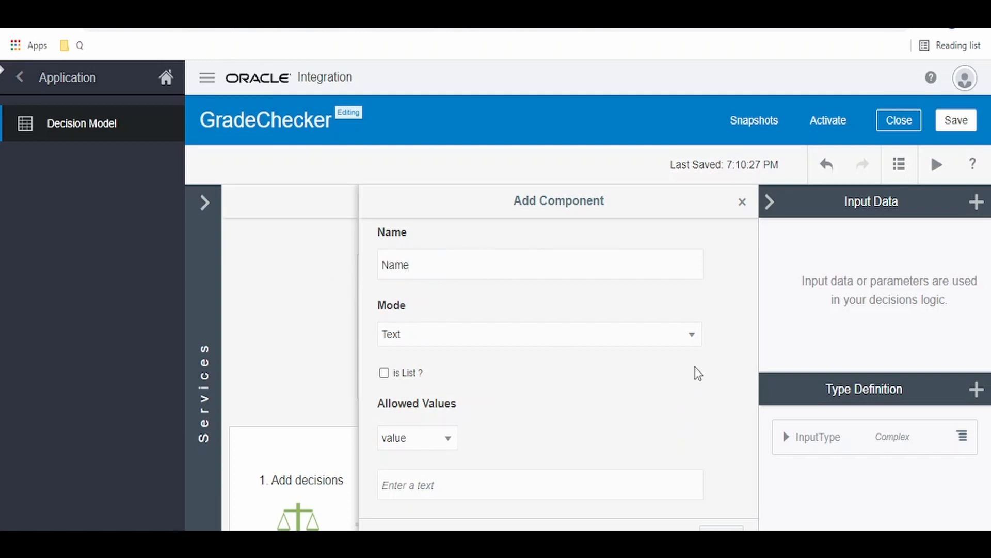
click(678, 408)
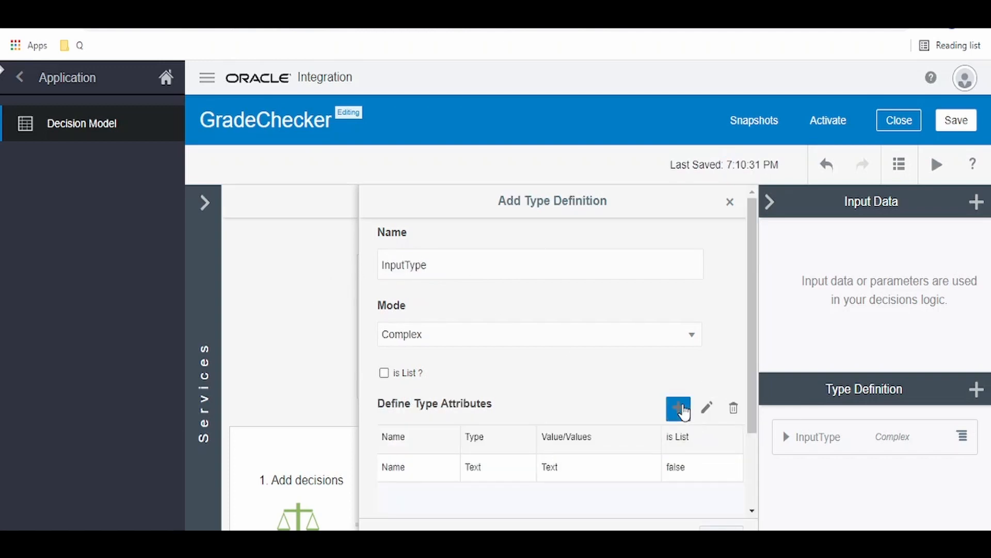
click(678, 408)
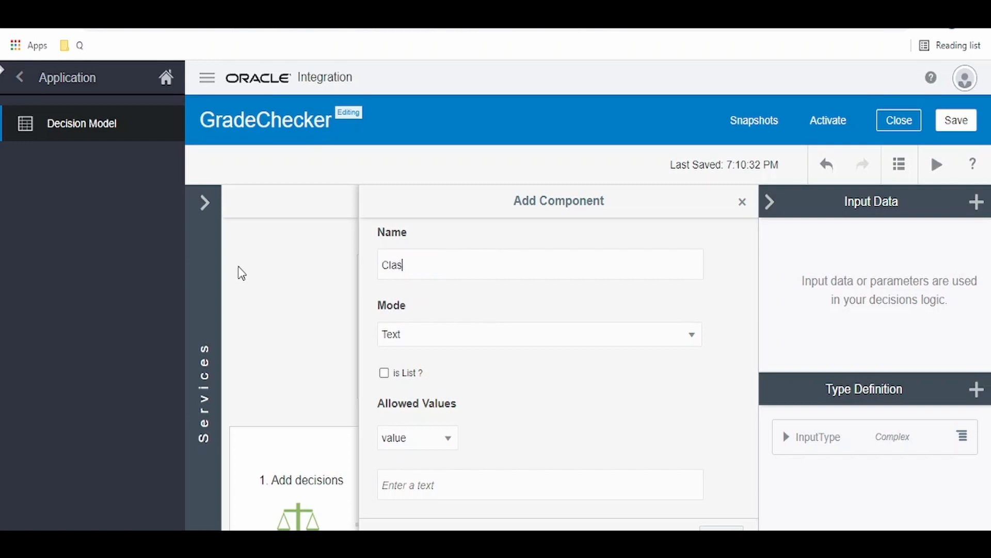
click(539, 334)
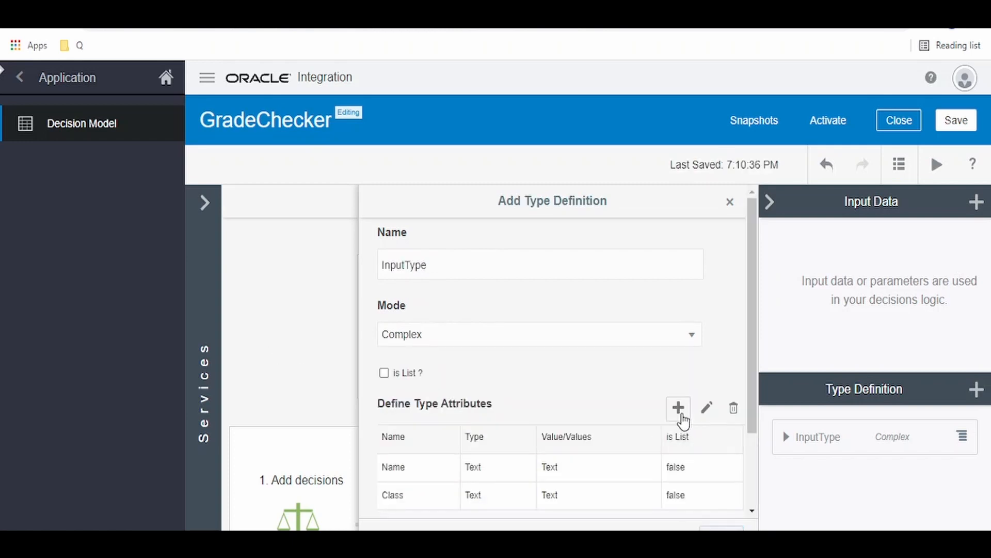
click(678, 408)
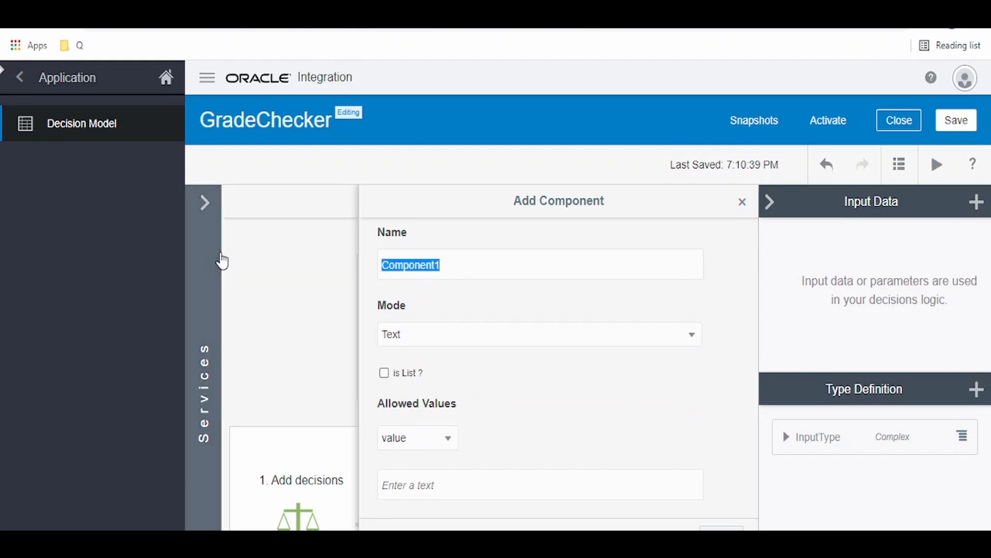
text(Section)
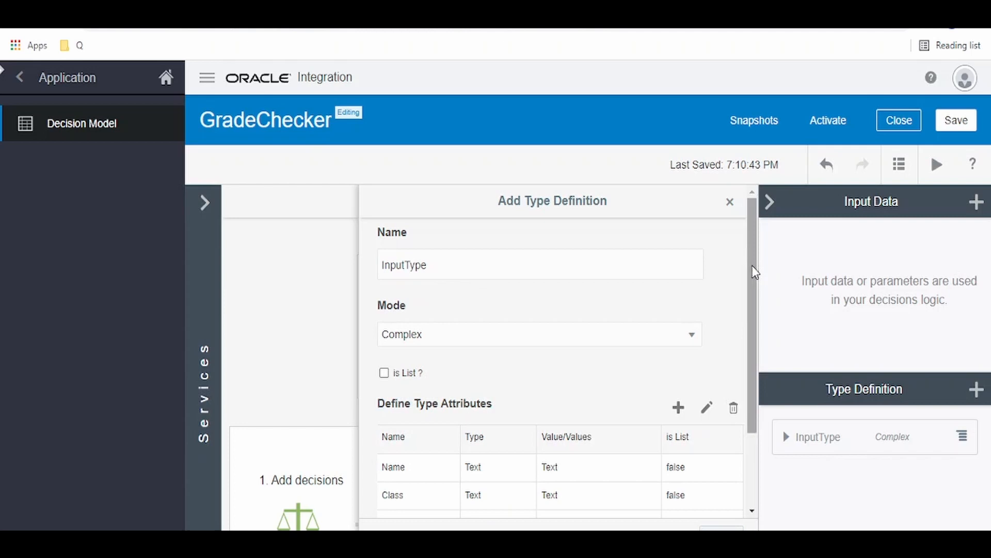
click(730, 201)
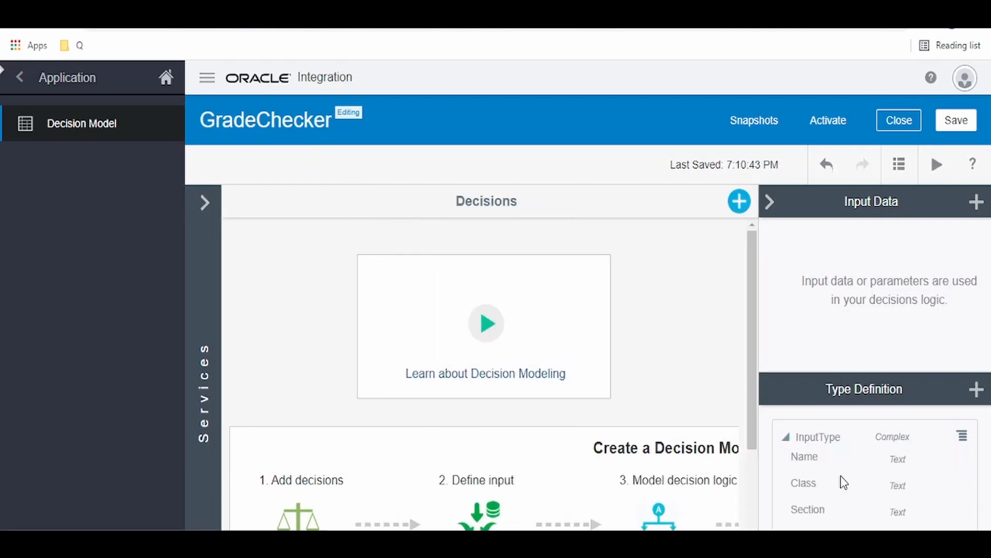
mouse_move(781, 405)
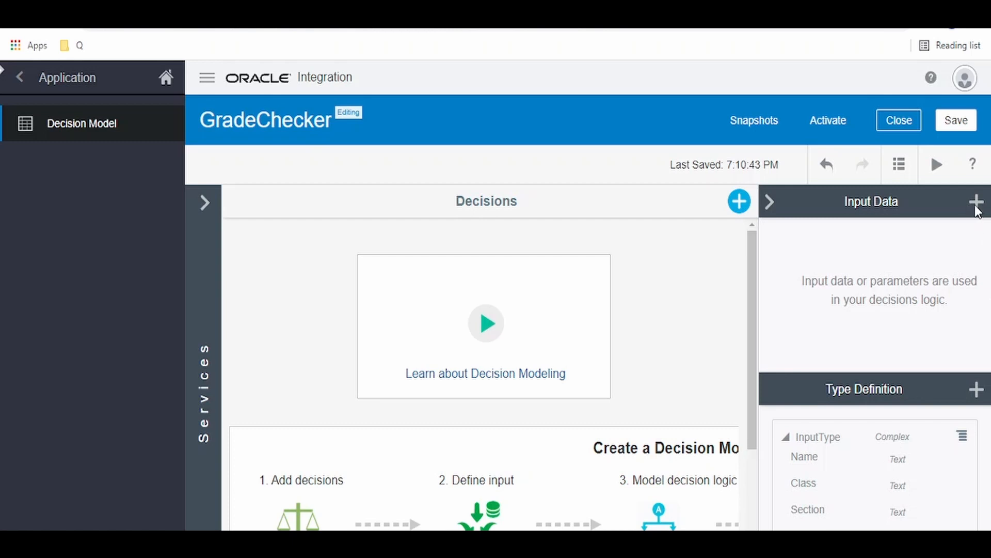
Add an input data item named Input of type InputType and close the panel
click(978, 200)
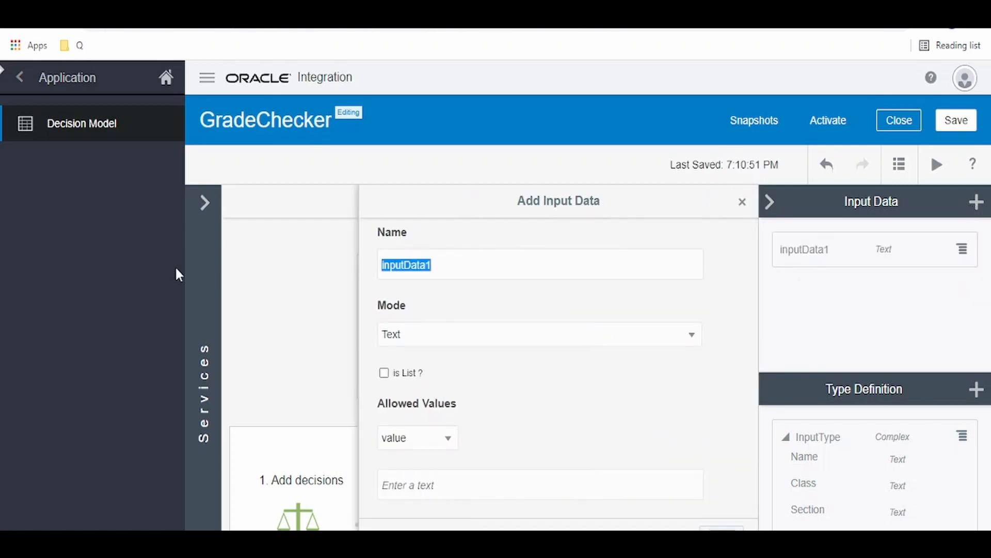
text(Input)
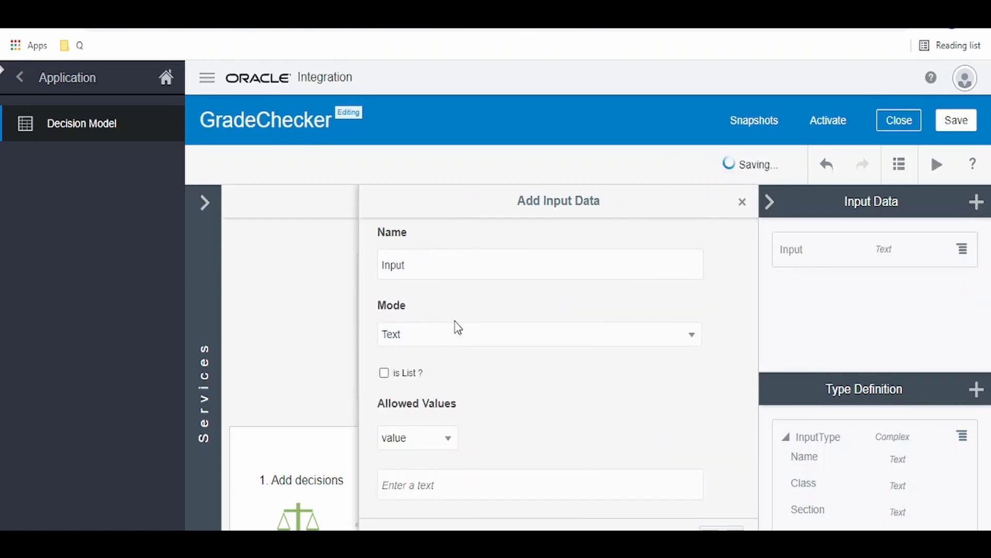
click(539, 334)
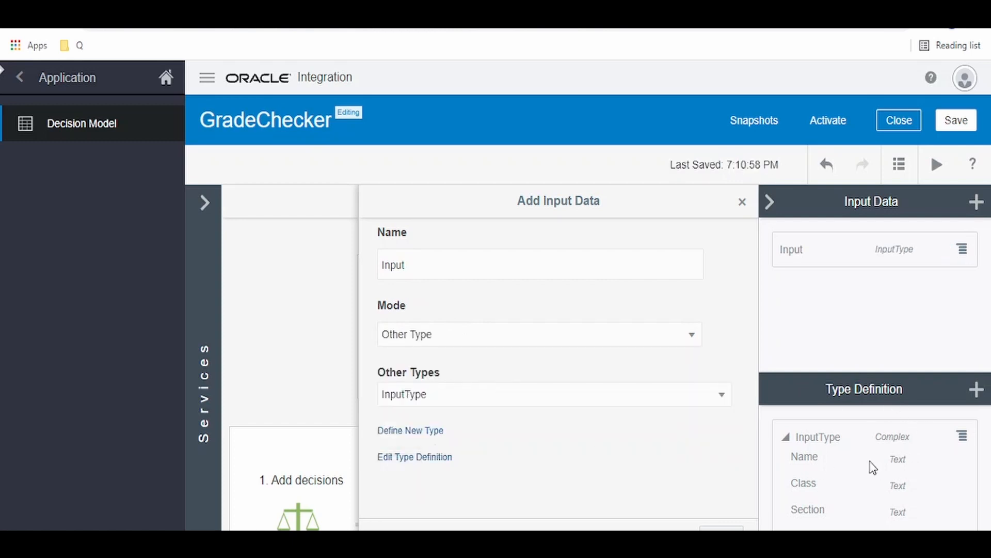
click(742, 201)
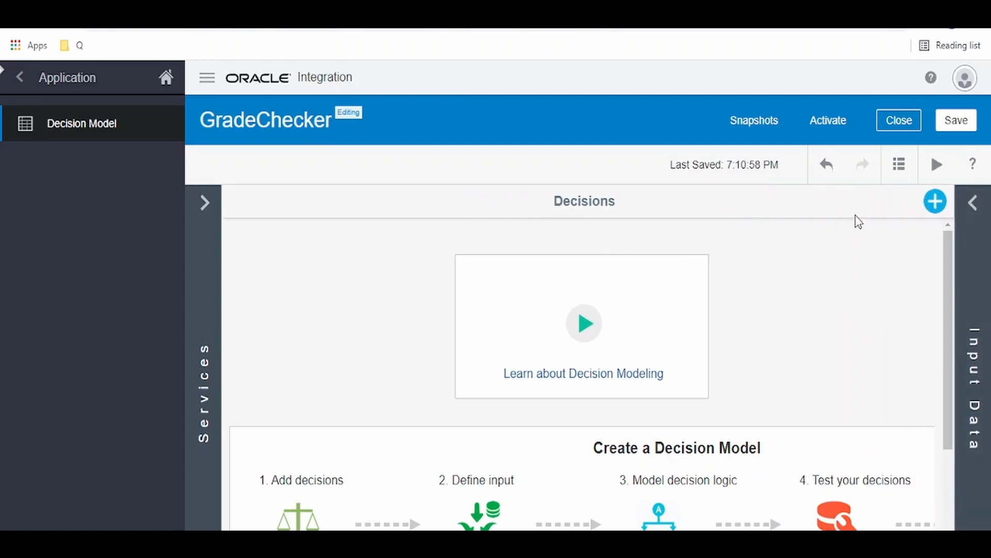
mouse_move(935, 201)
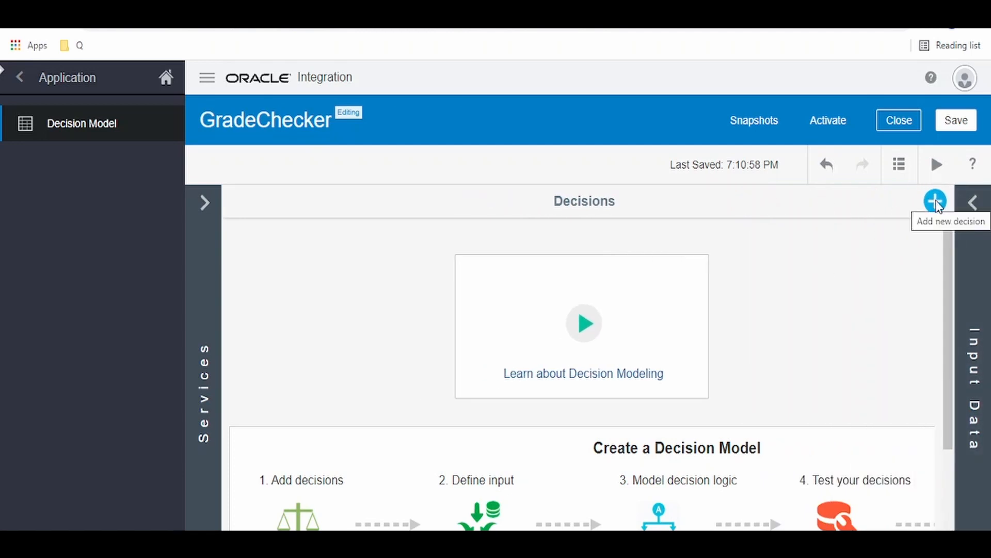
Create a decision-table decision named GradeCheck and expand its details card
click(936, 201)
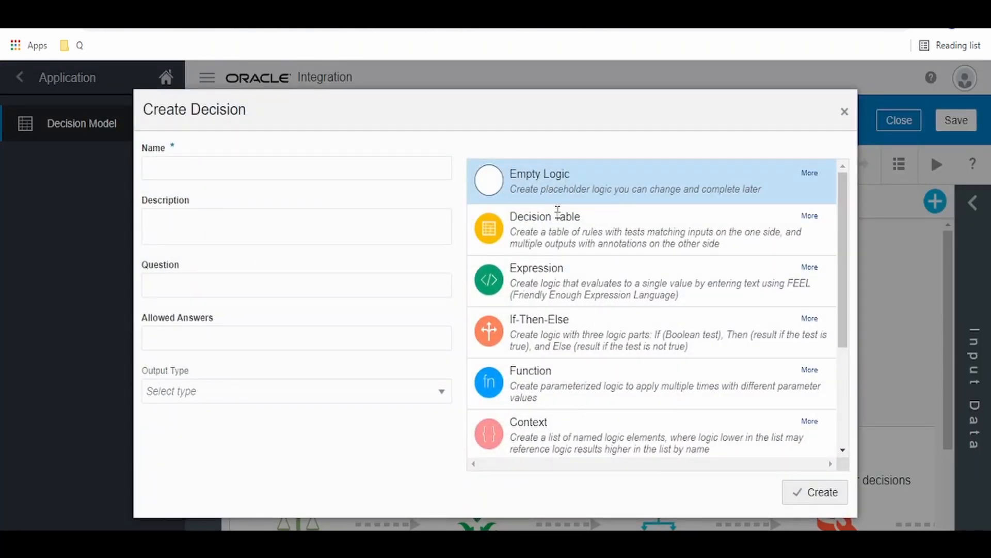
mouse_move(583, 366)
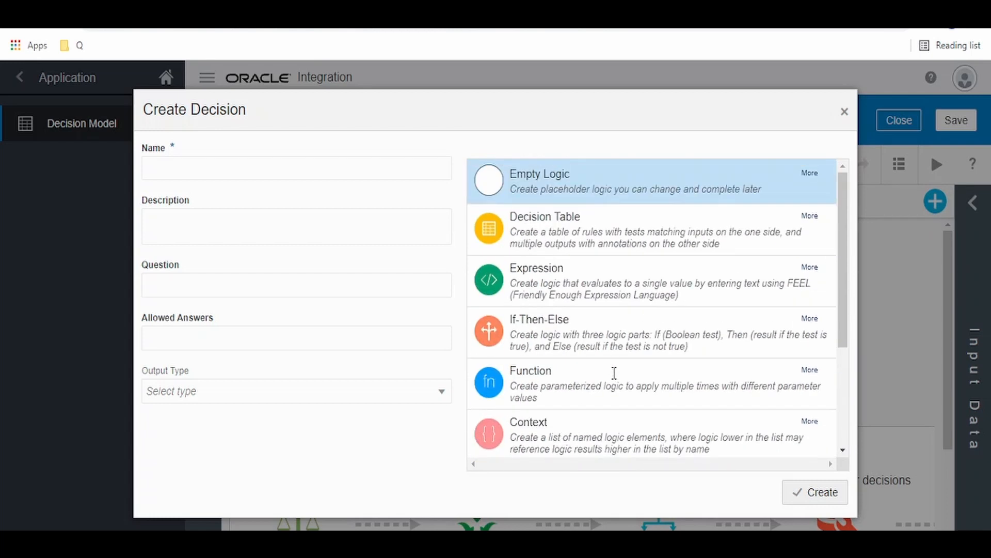
click(632, 229)
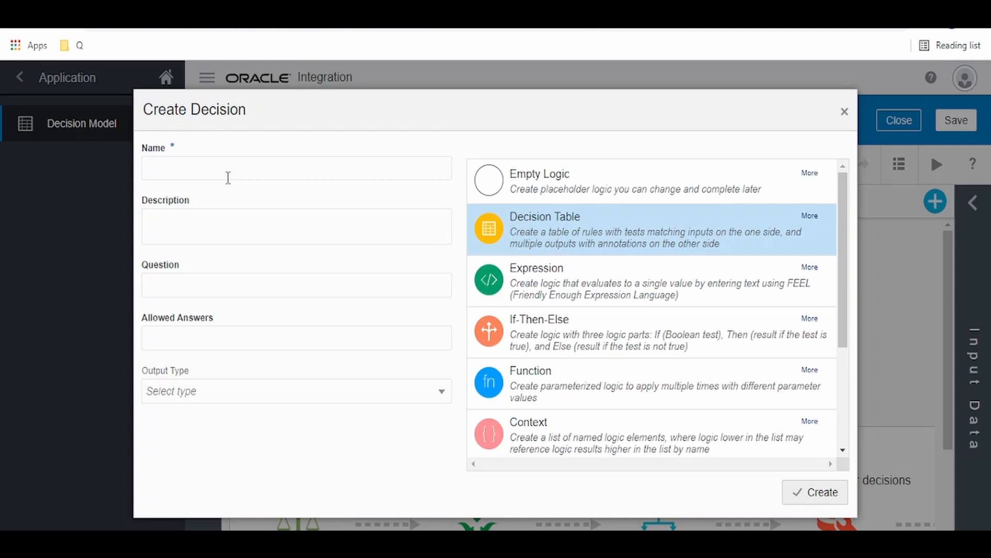
text(Grade)
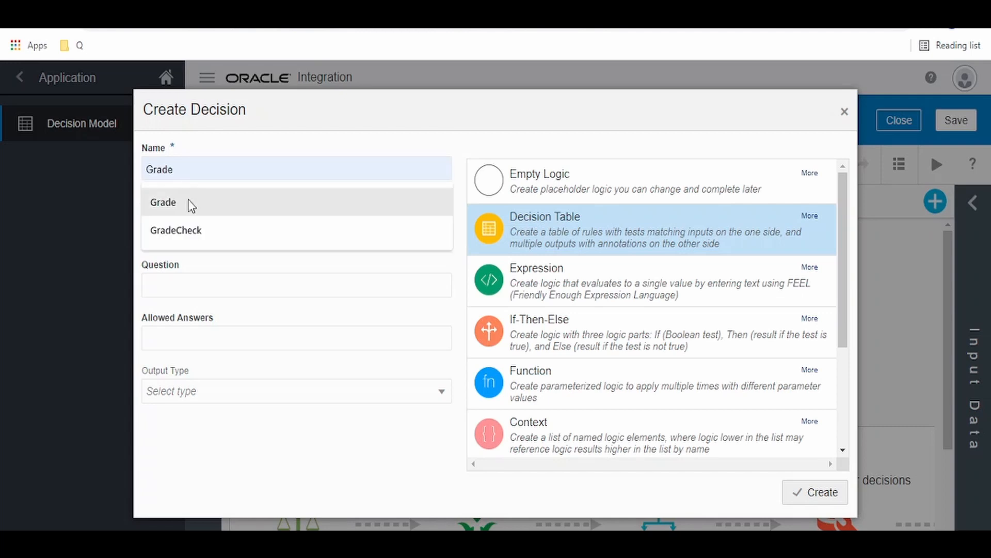
click(175, 230)
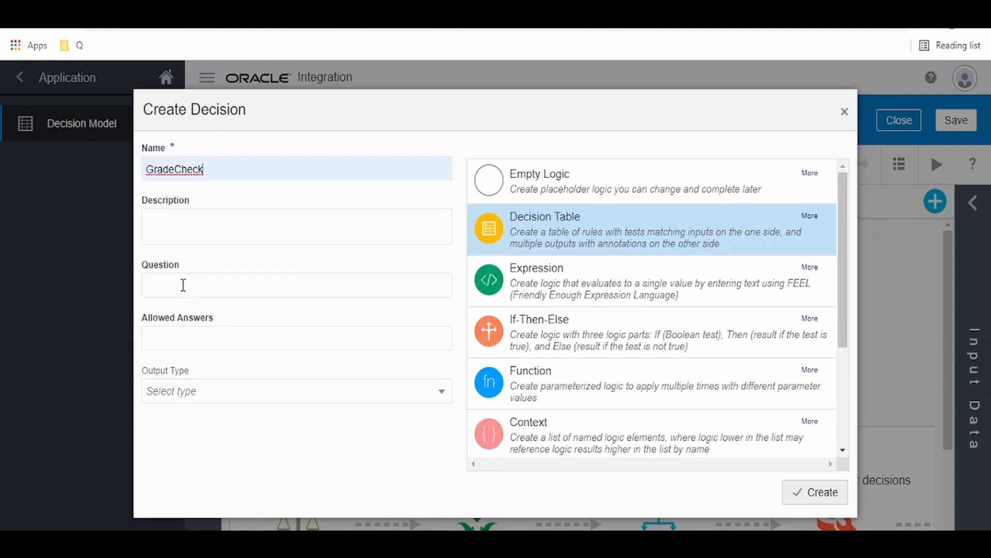
click(295, 225)
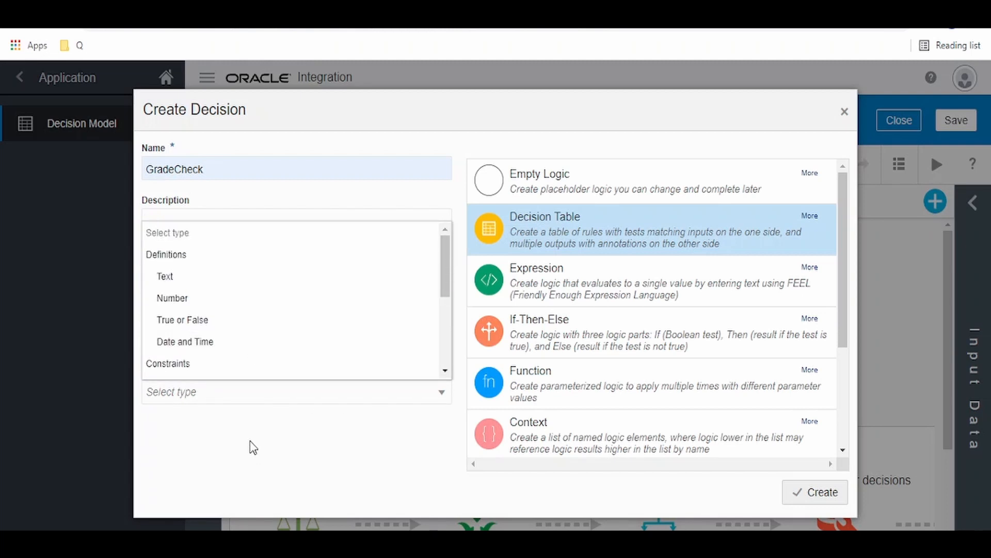
click(815, 492)
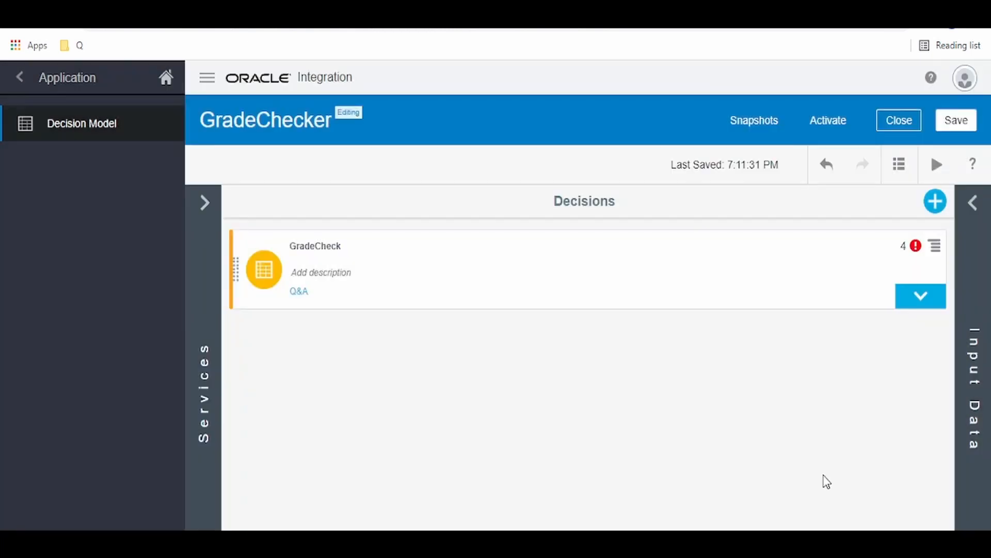
click(921, 295)
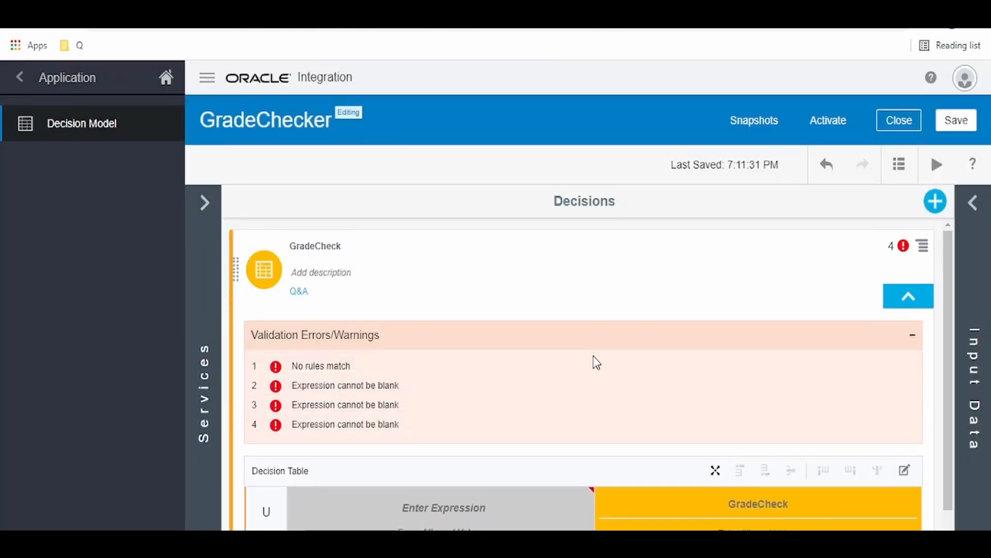
mouse_move(310, 420)
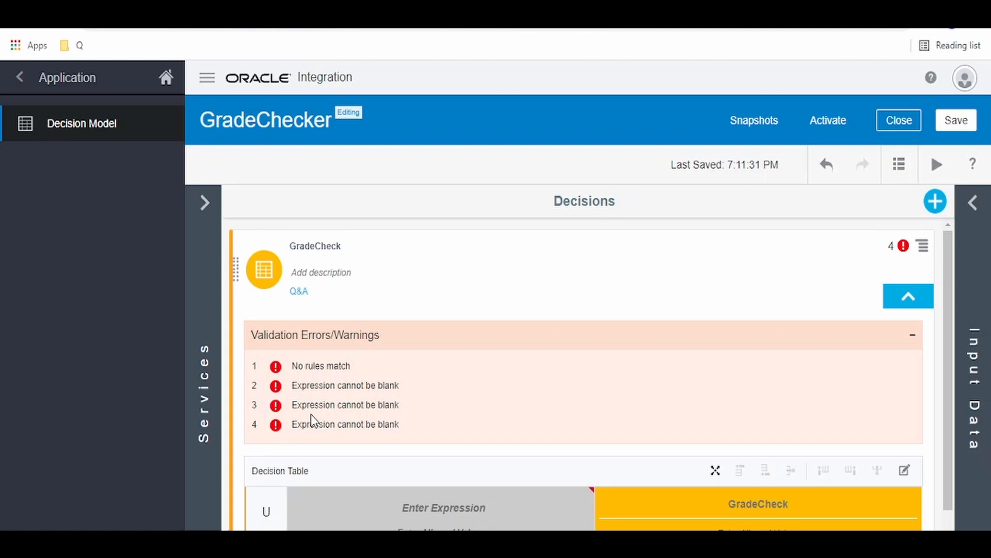
mouse_move(973, 332)
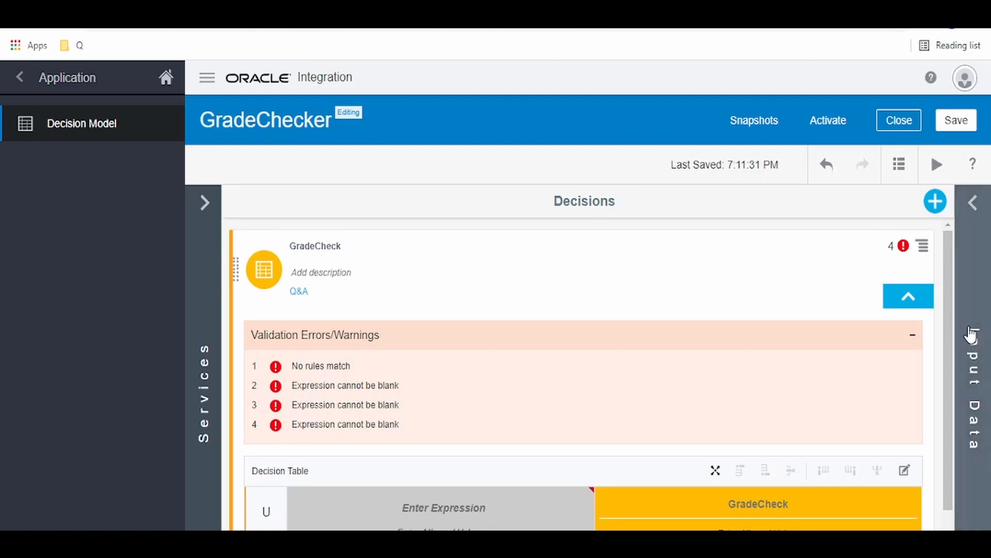
Set GradeCheck's input columns to Input.Name, Input.Class and Input.Section
click(912, 334)
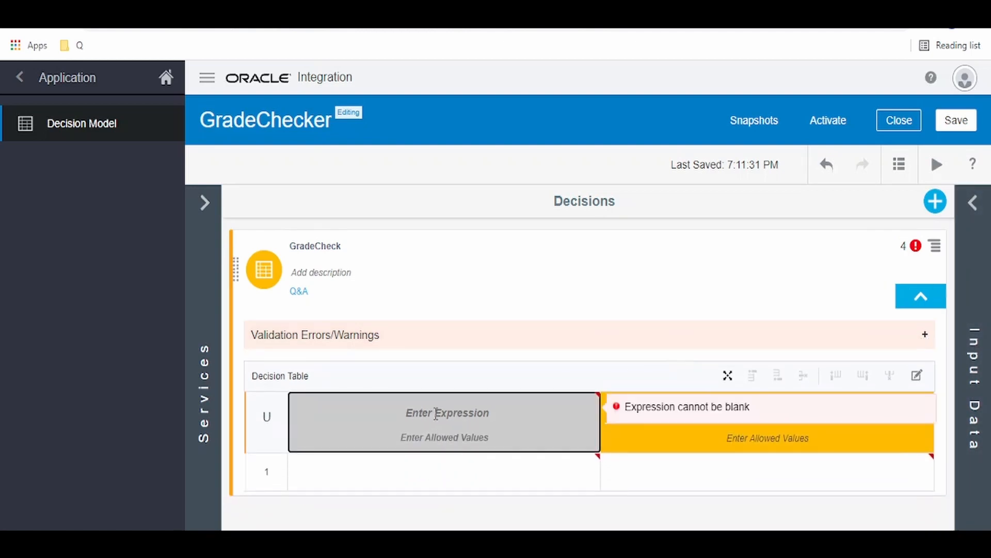
click(447, 412)
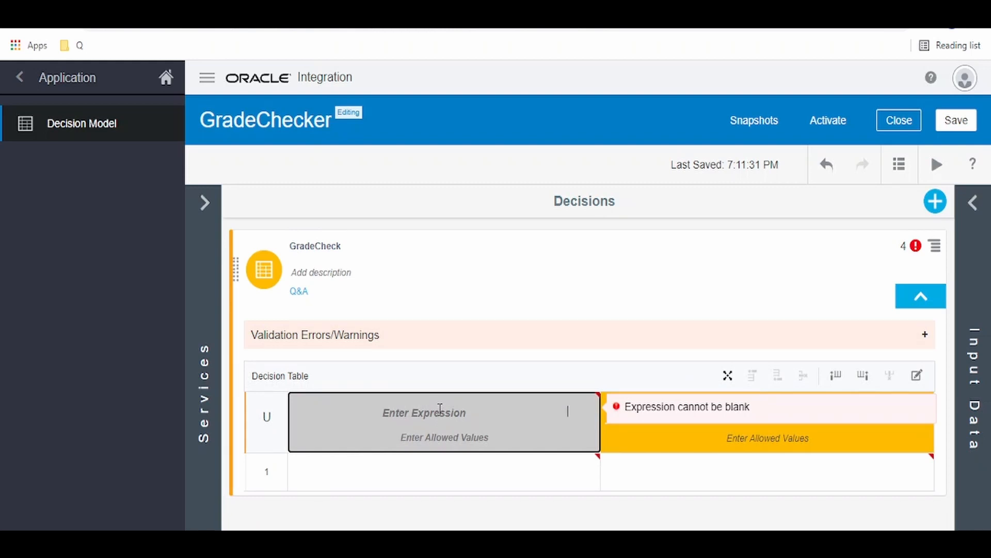
text(Inpu)
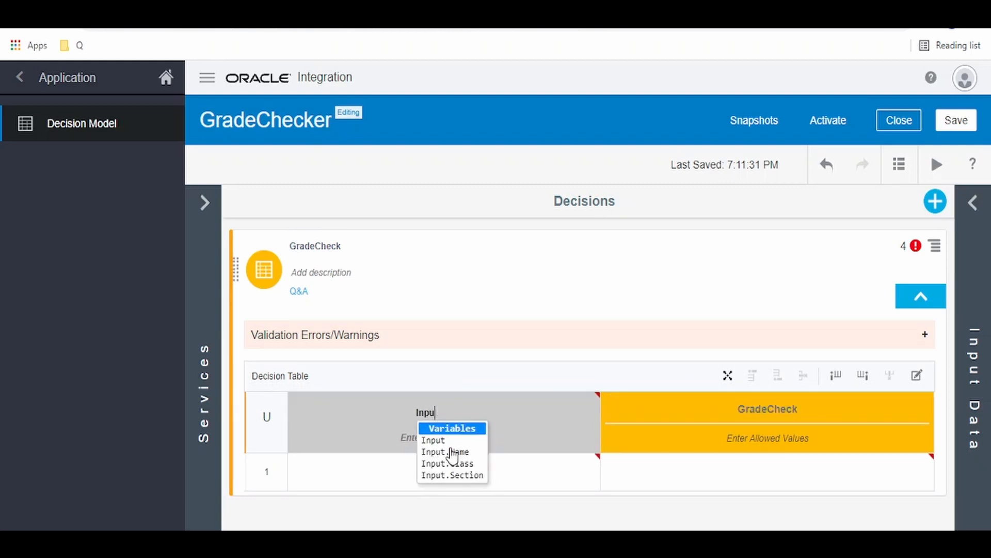
click(445, 451)
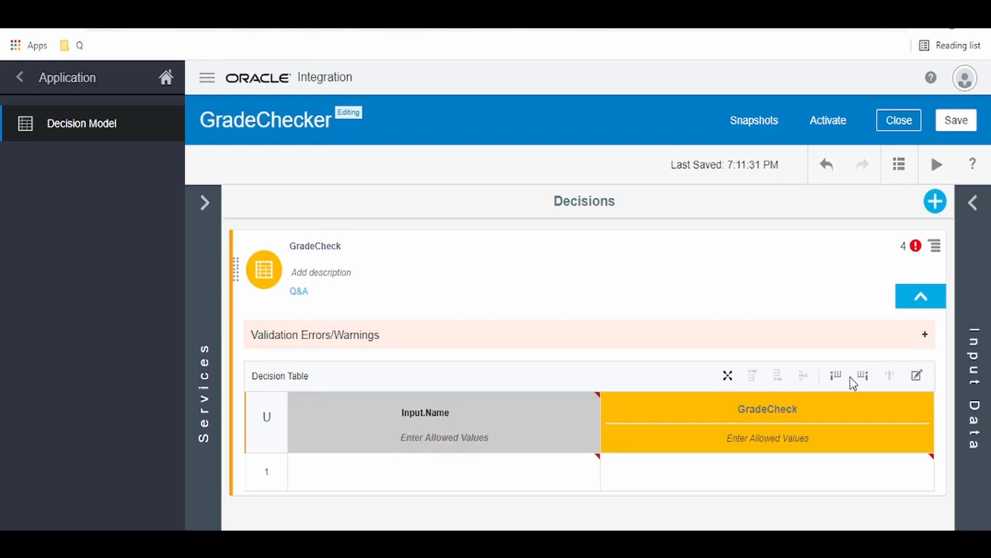
click(835, 375)
text(Inp)
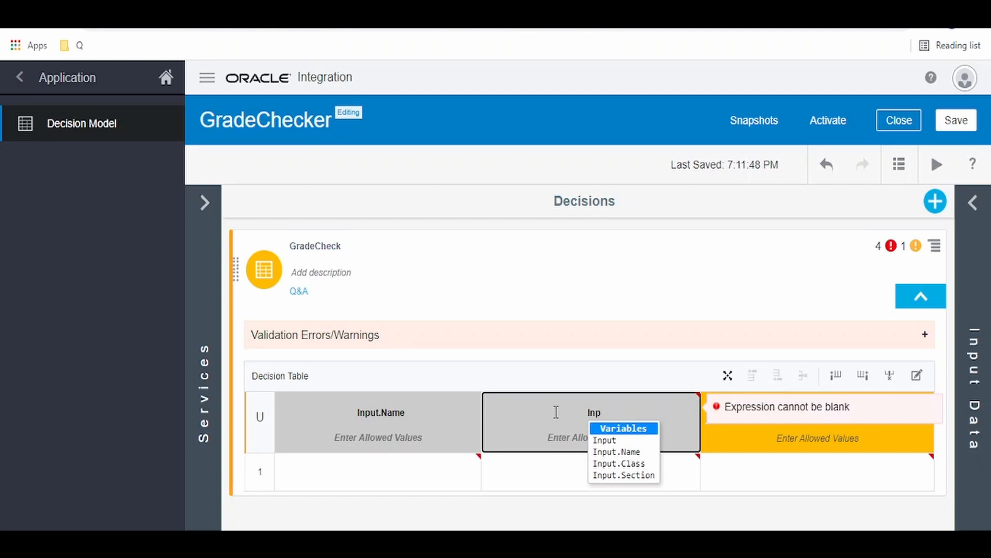
click(618, 463)
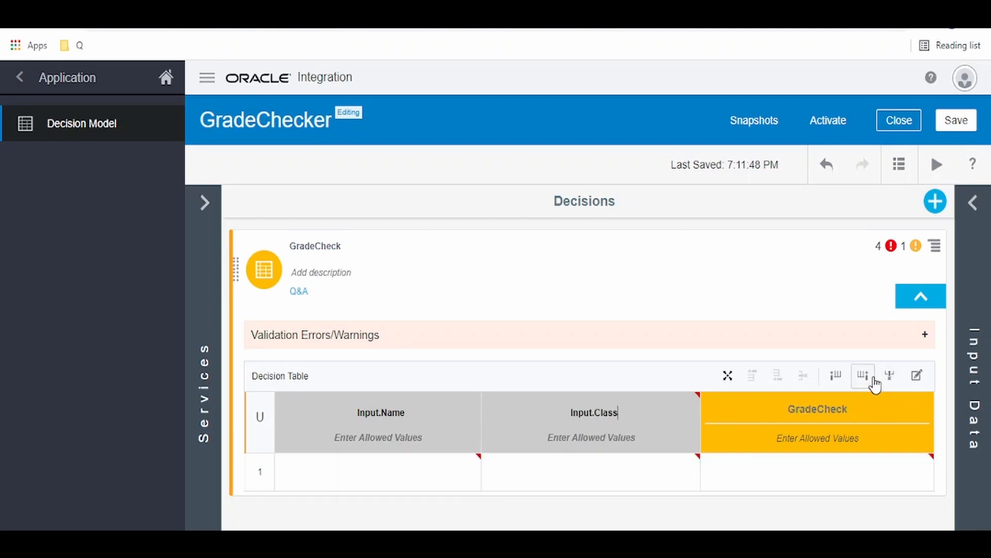
click(861, 375)
text(Inp)
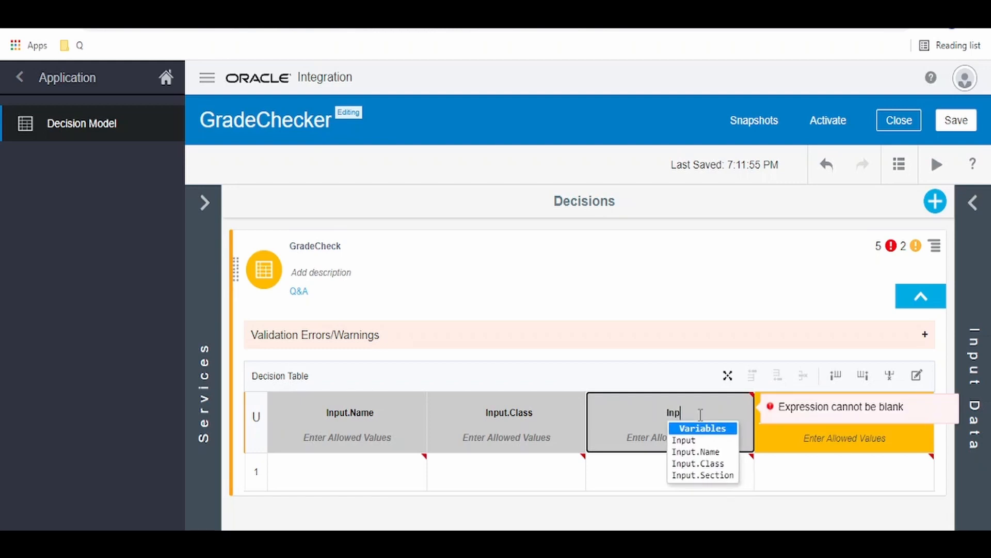
click(703, 475)
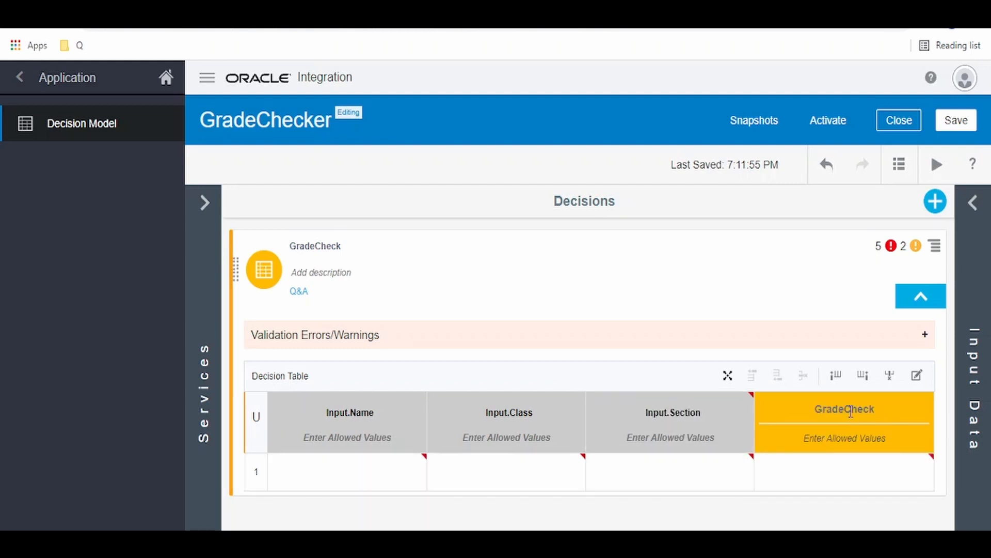
click(862, 375)
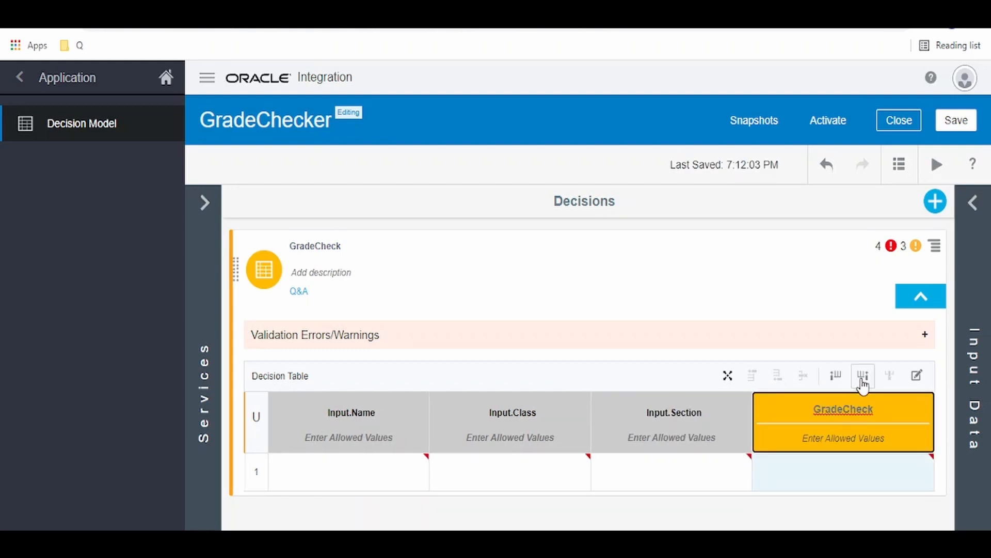
Add a true/false output column named Pass and begin Raj's name condition
click(862, 375)
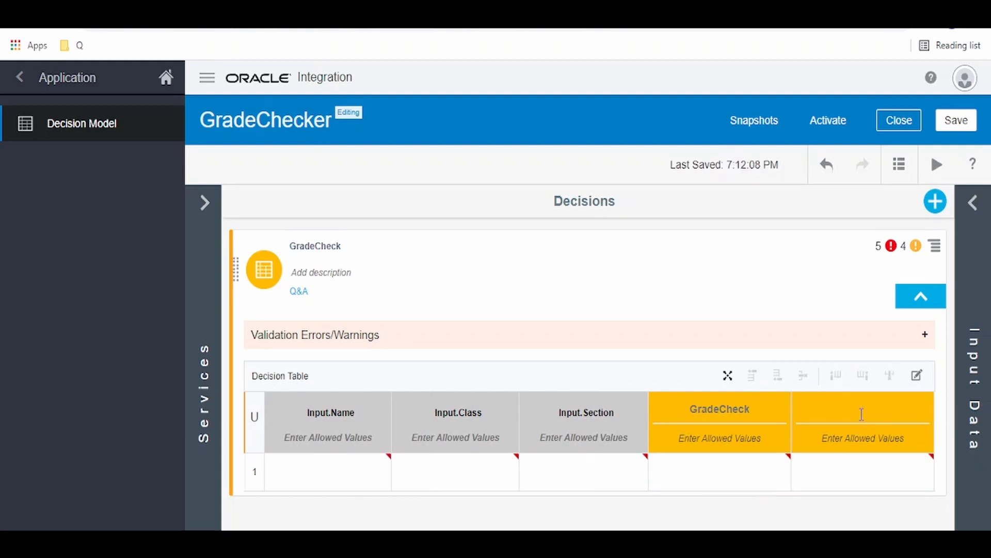
click(862, 422)
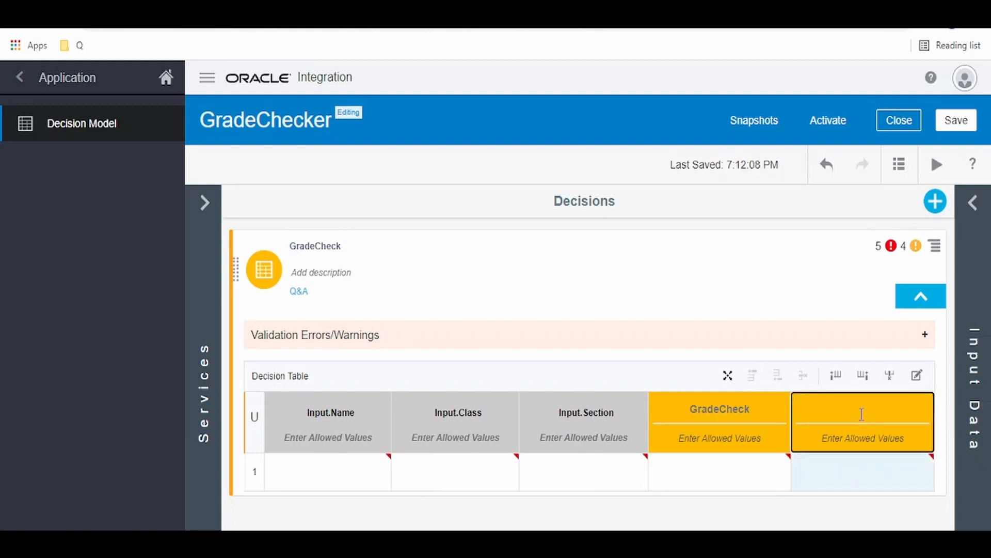
text(Pass)
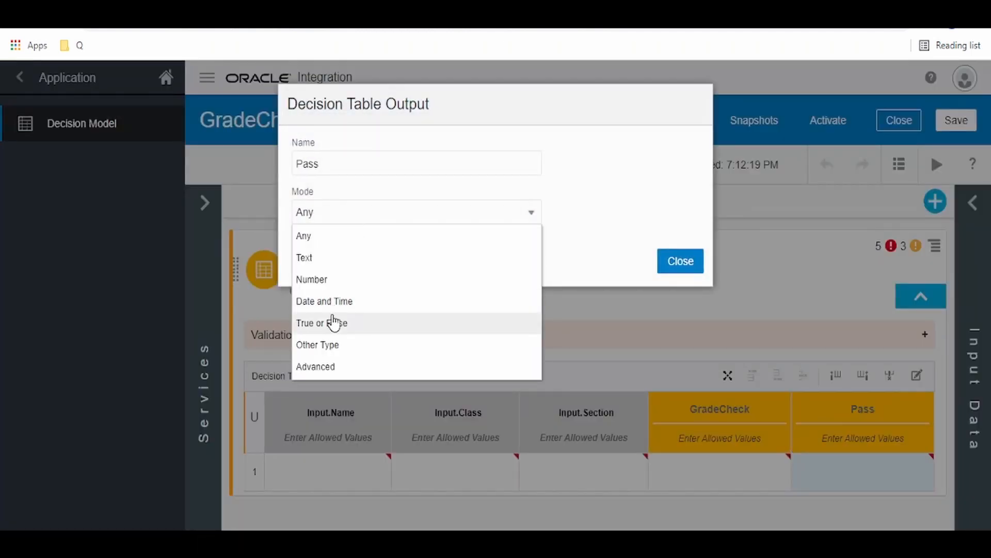
click(321, 323)
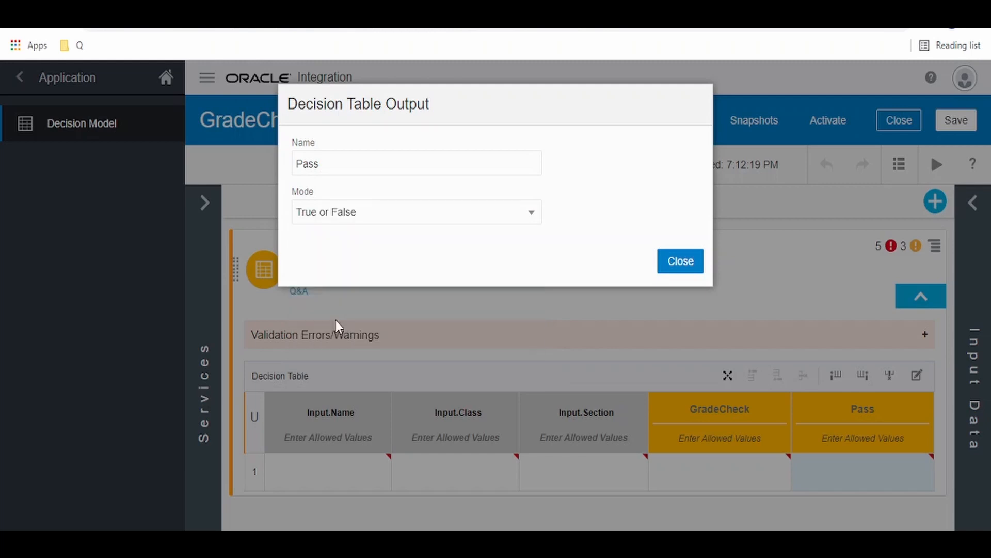
click(679, 260)
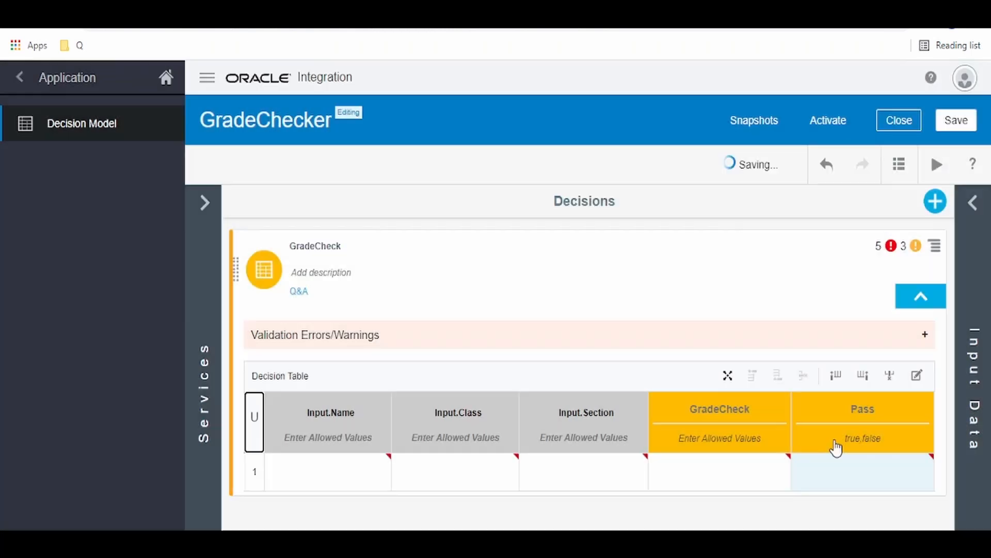
click(859, 471)
text(Raj)
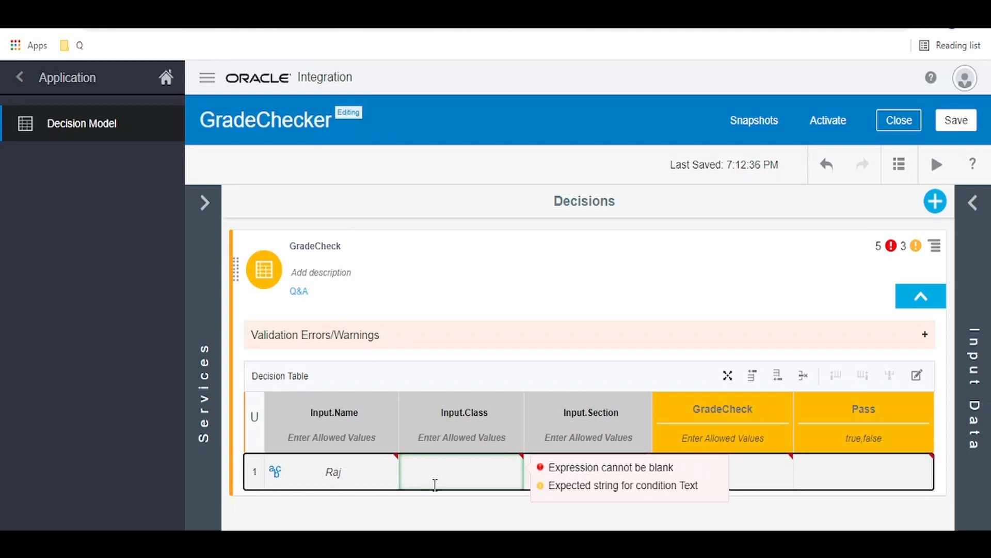
Complete Raj's rule with class 1, section A and grade A
click(461, 472)
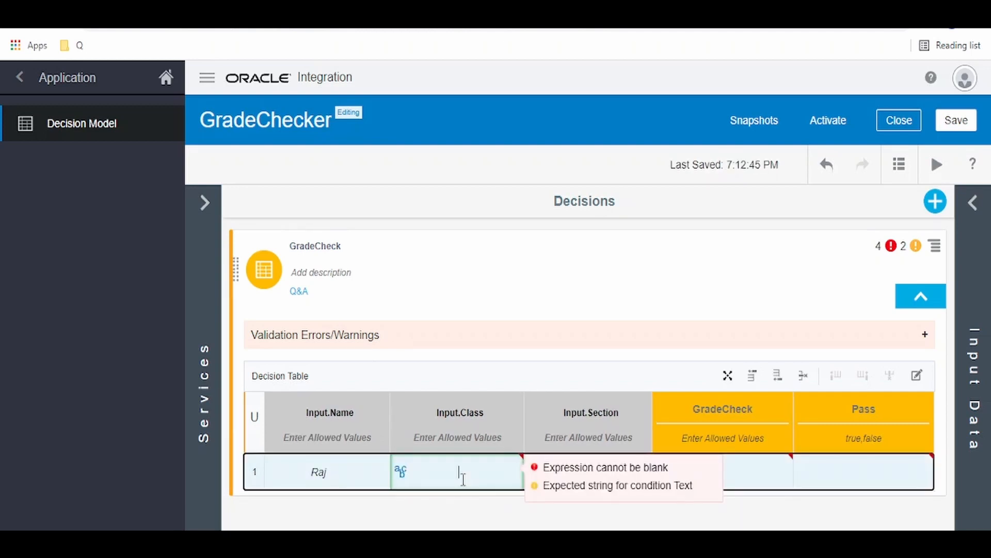
text(1)
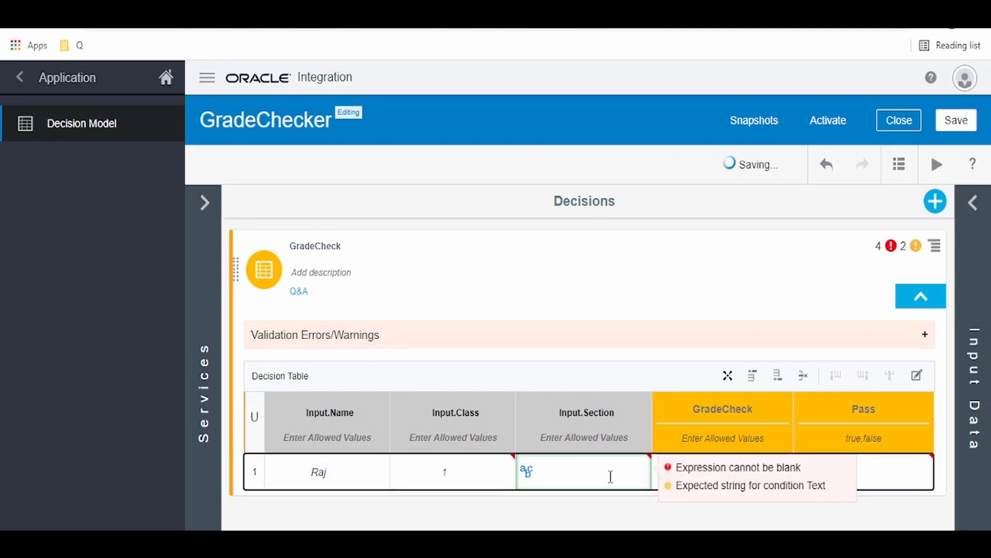
text(A)
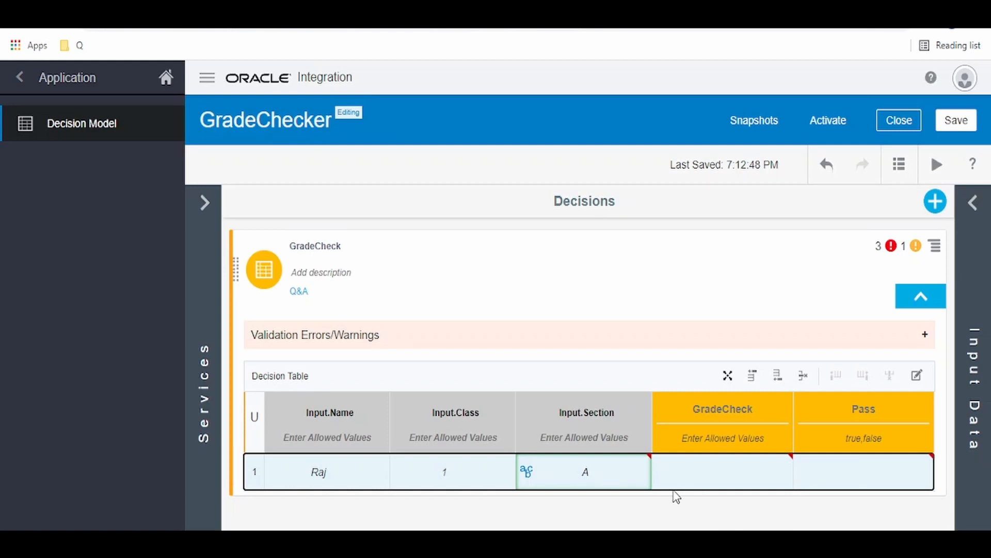
click(718, 471)
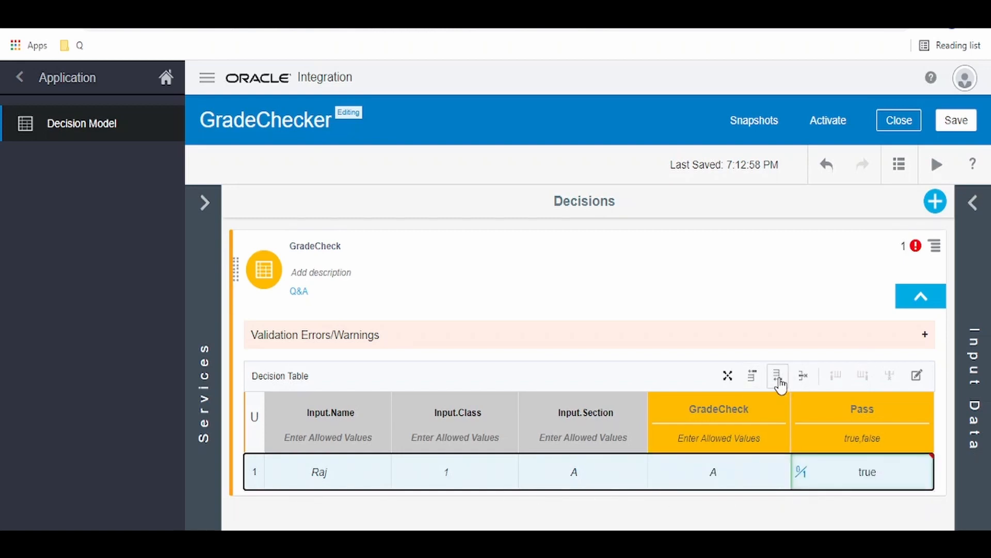
Add Abid's rule (2, B, grade A, true) and expand the validation warnings
click(778, 375)
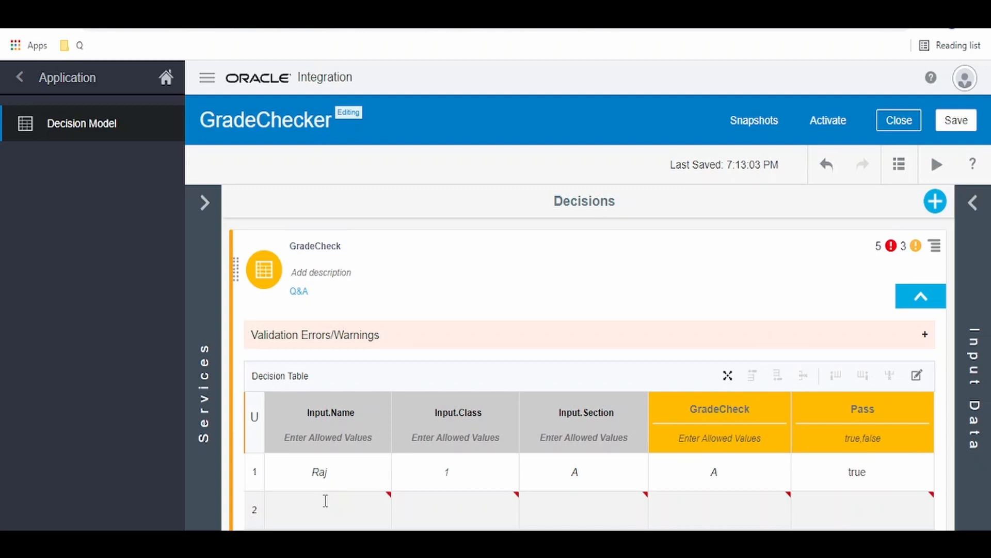
text(Abid)
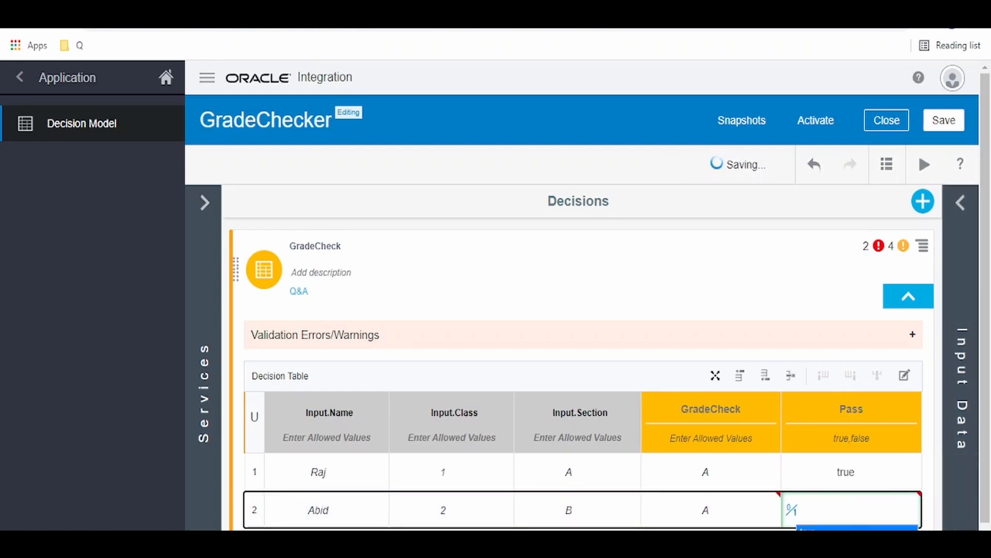
text(true)
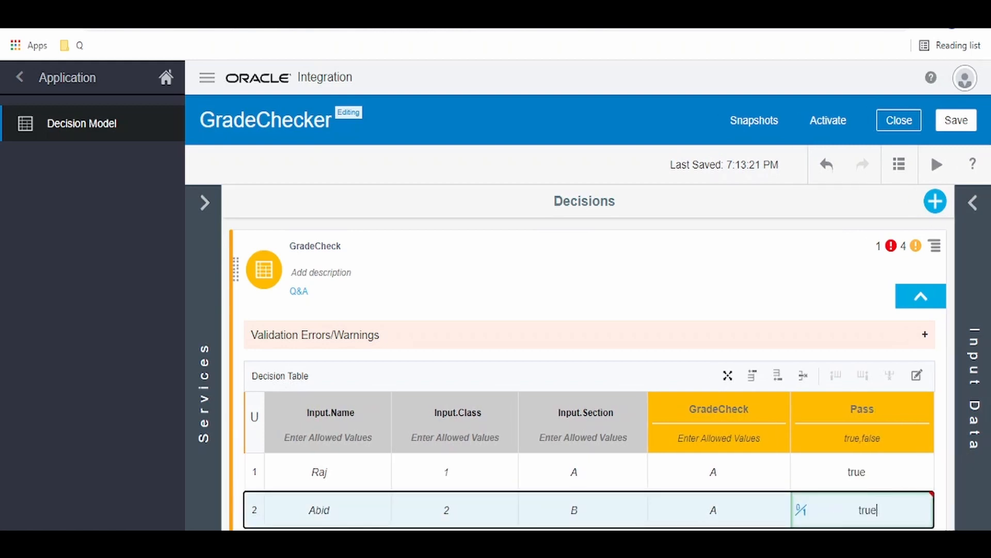
click(924, 335)
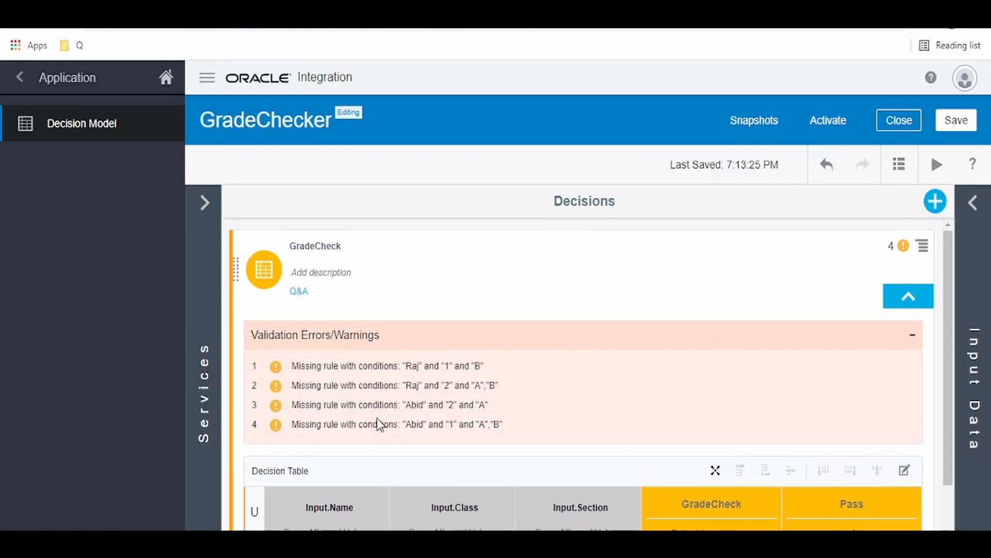
Review and collapse the missing-rule warnings, then launch GradeChecker's test form
scroll(down, 3)
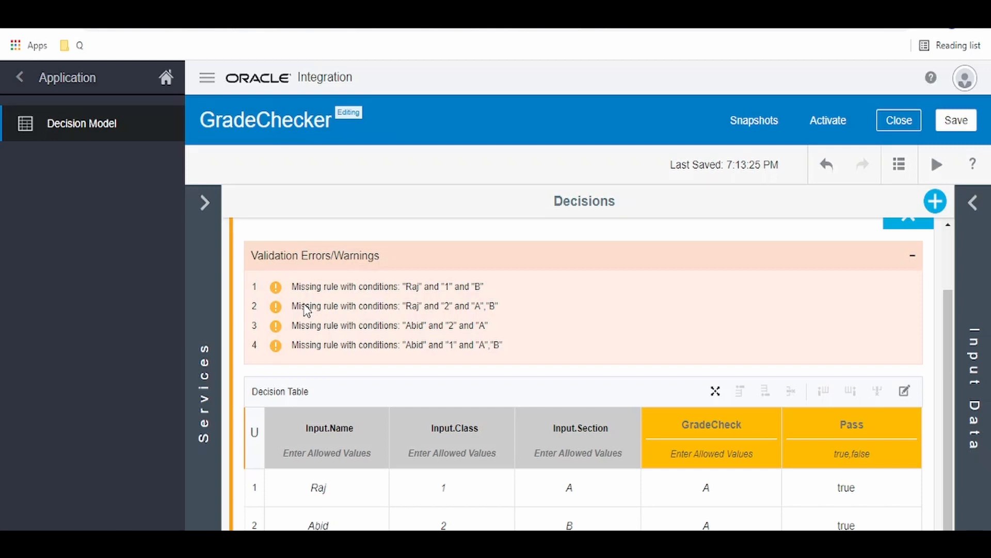
mouse_move(446, 360)
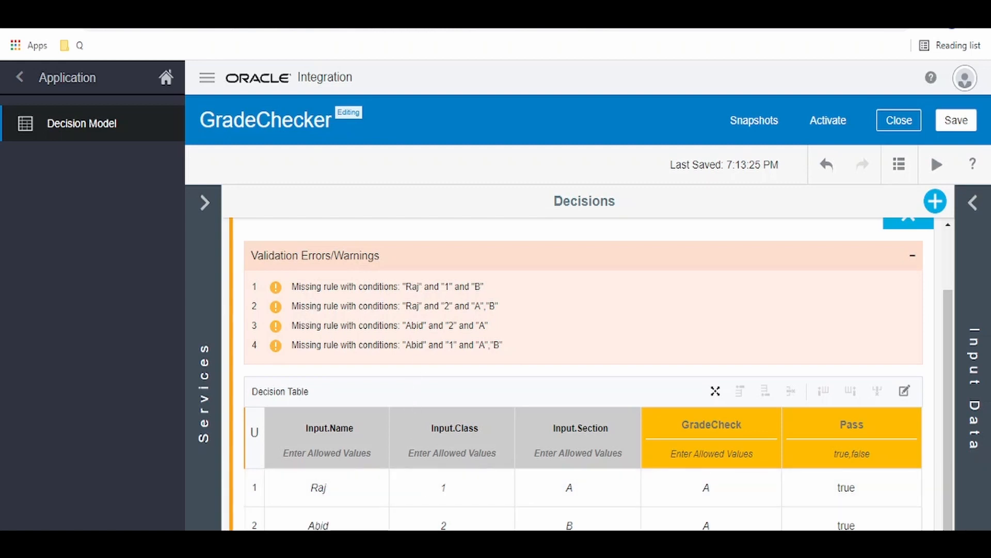
mouse_move(512, 467)
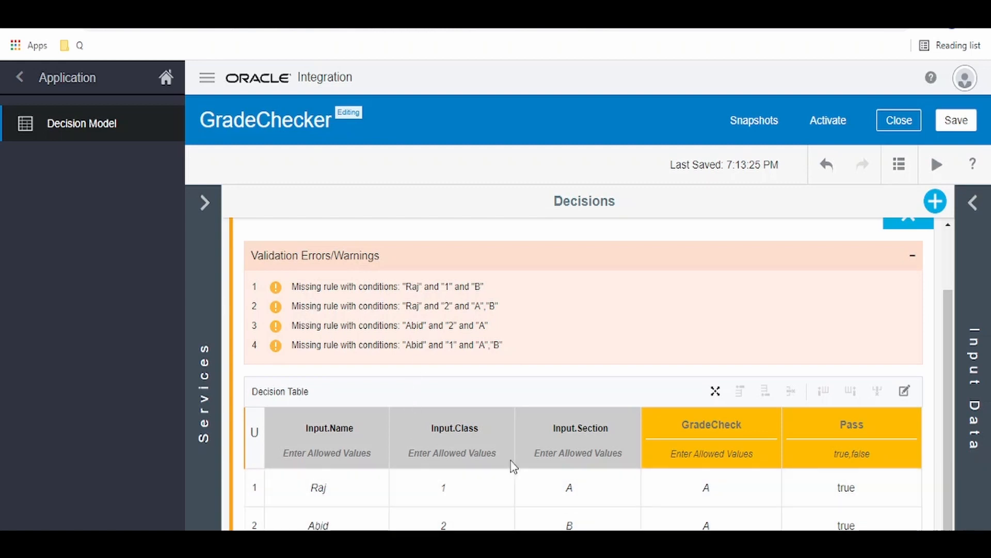
mouse_move(876, 360)
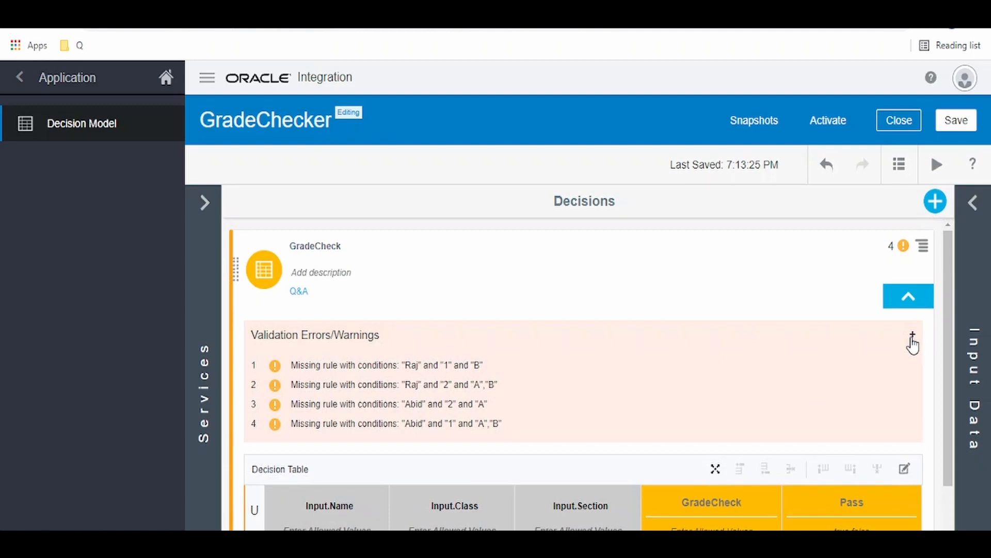
click(913, 336)
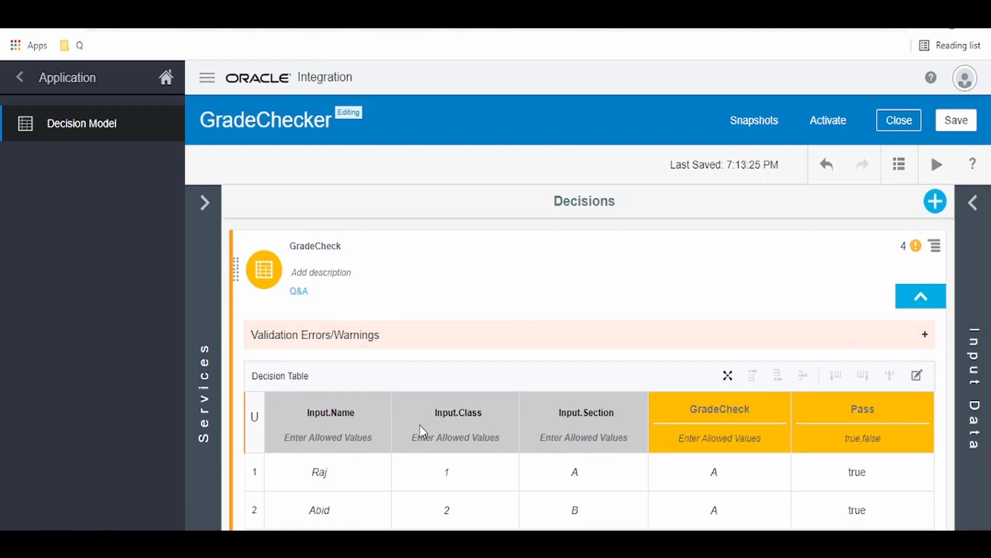
mouse_move(677, 389)
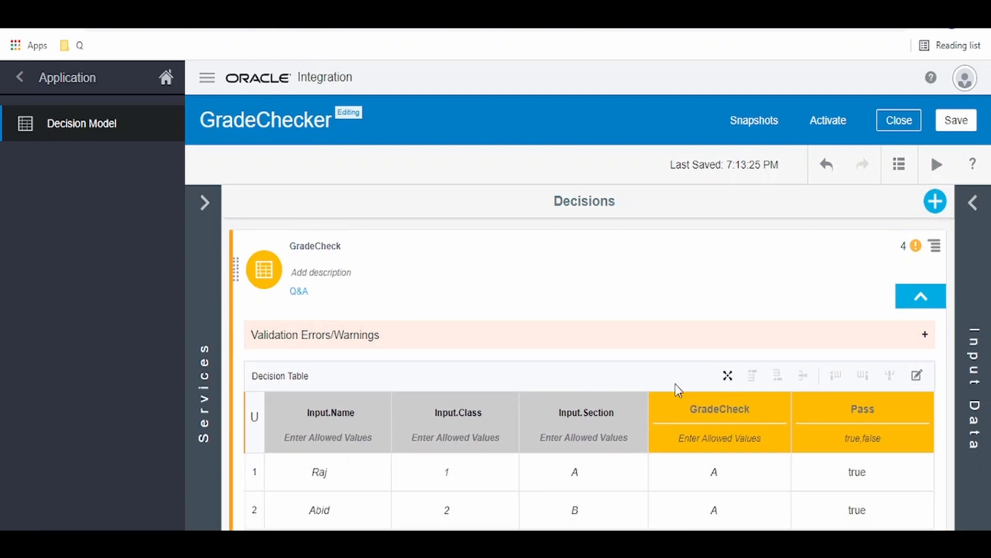
mouse_move(873, 218)
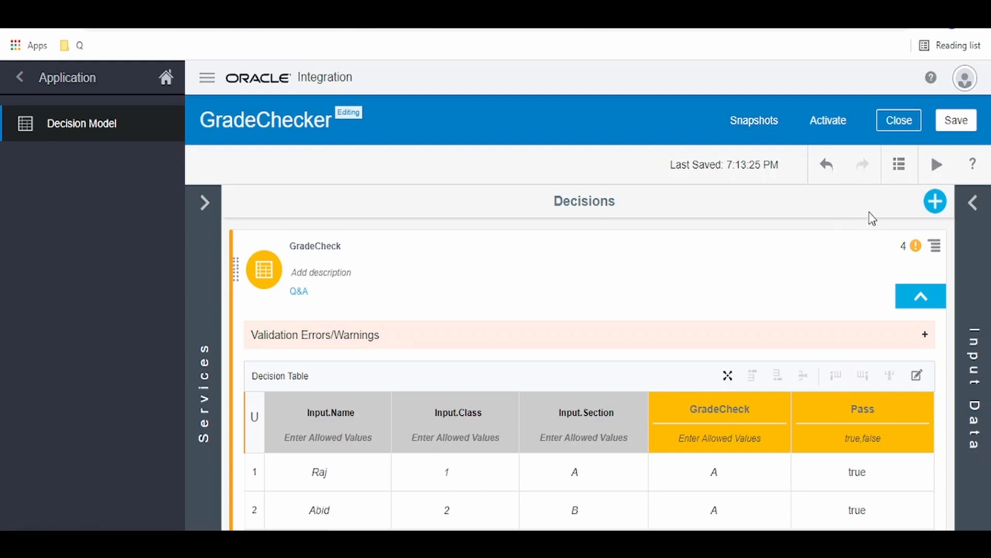
mouse_move(385, 441)
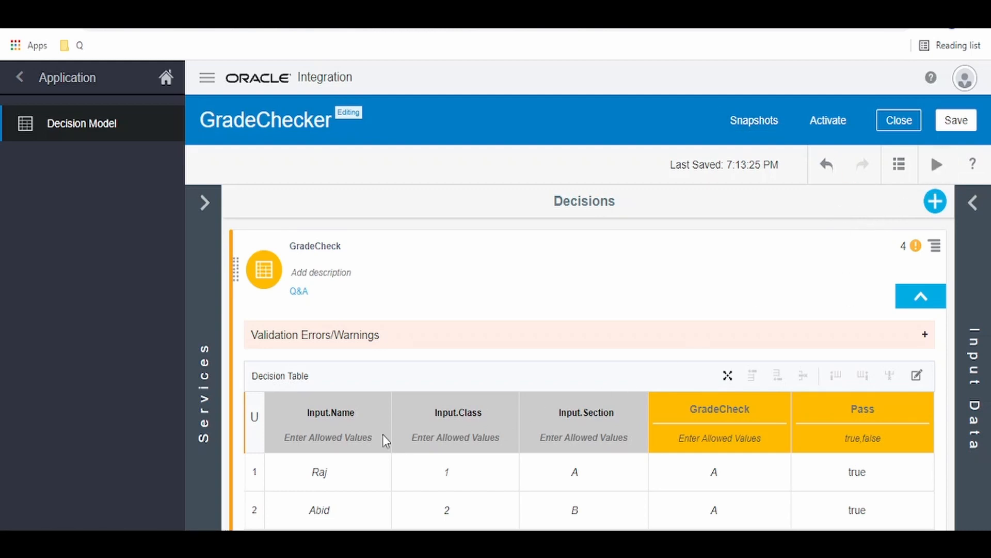
mouse_move(937, 164)
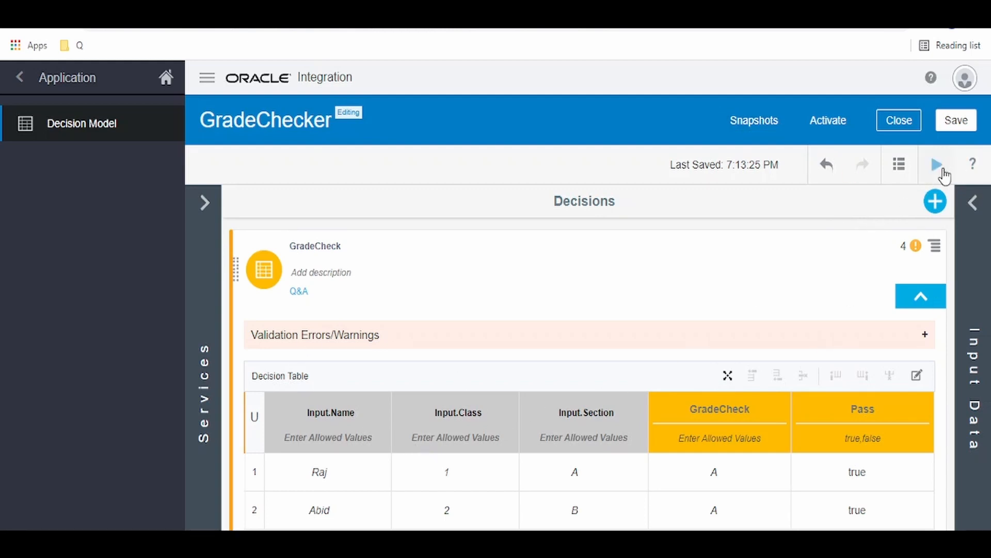
click(938, 164)
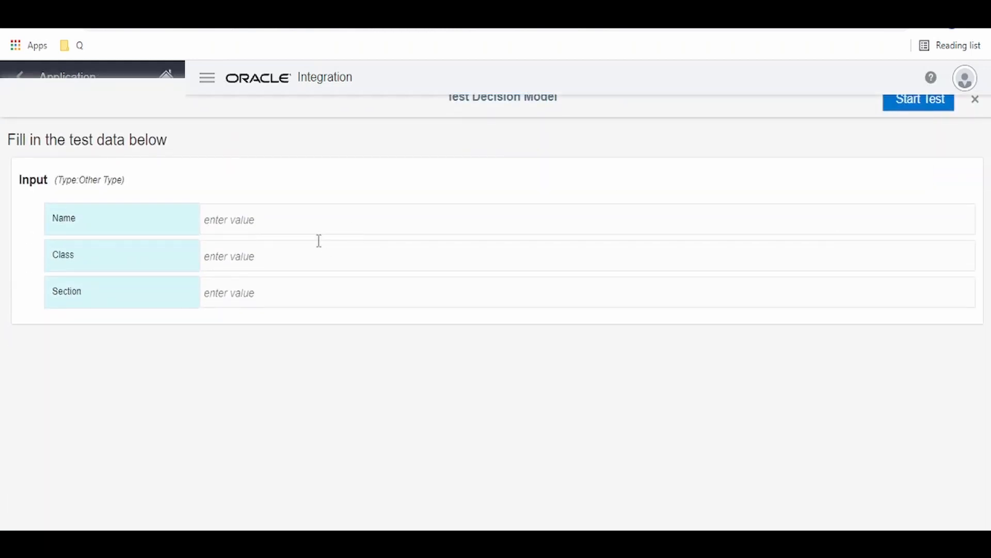
Test GradeChecker with Raj, then Abid (class 1, section A); Abid matches no rule
text(Raj)
text(1)
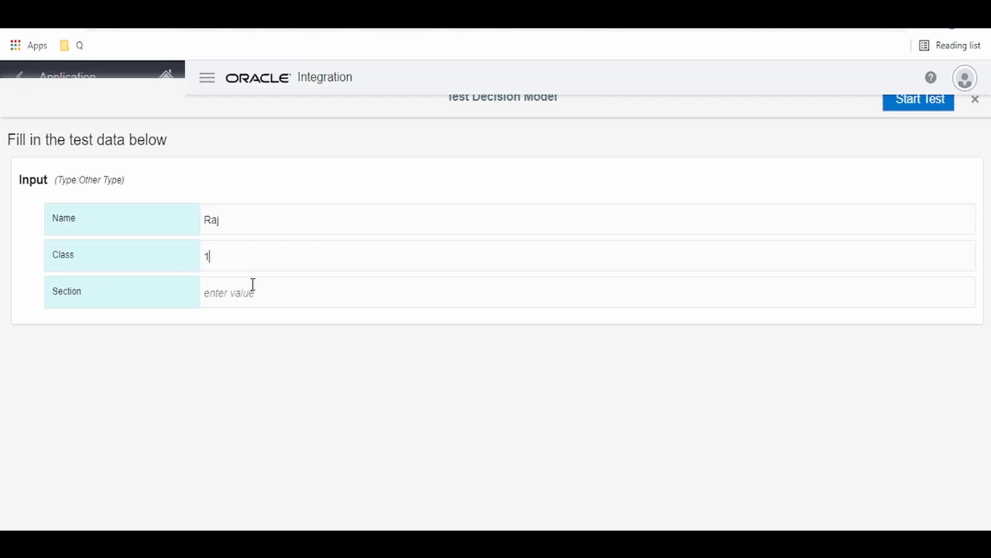
text(A)
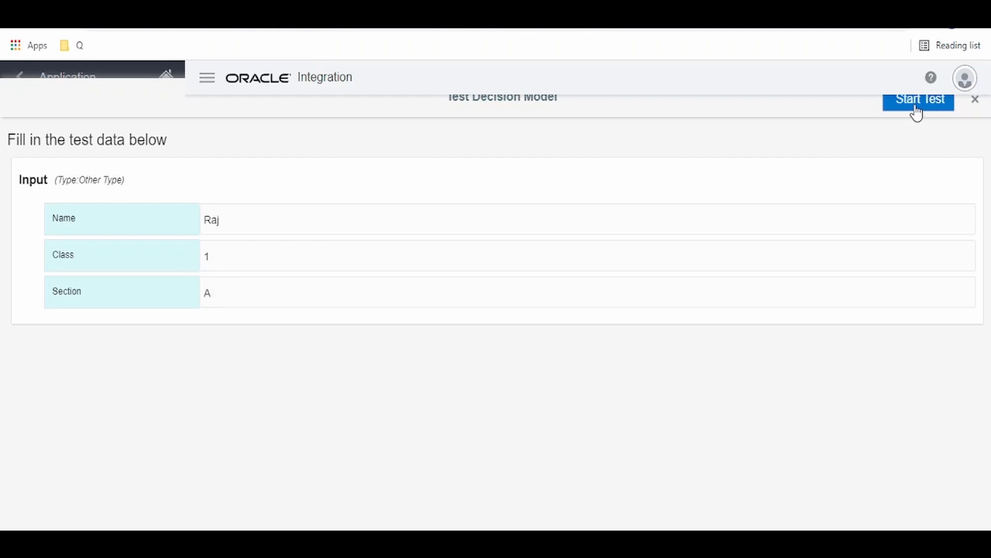
click(918, 99)
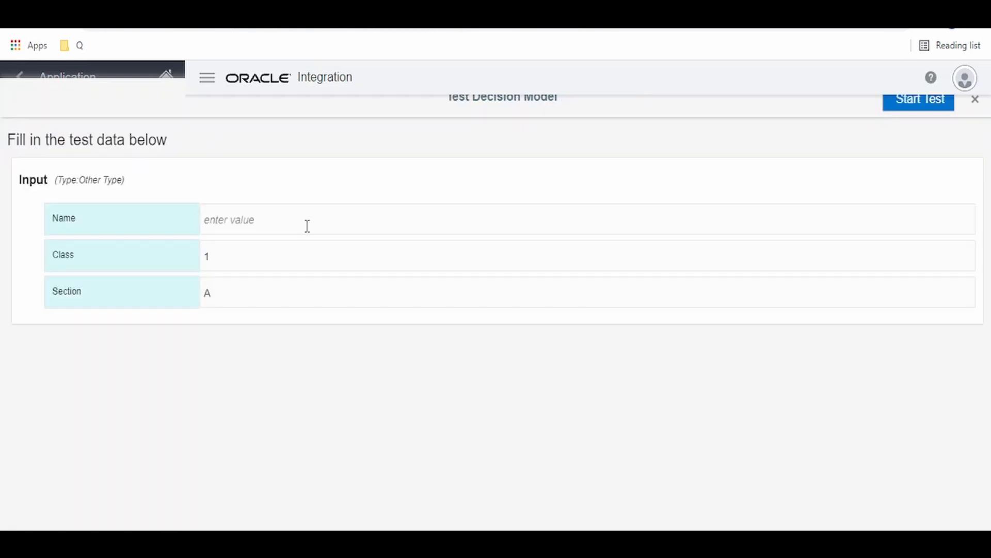
text(Abid)
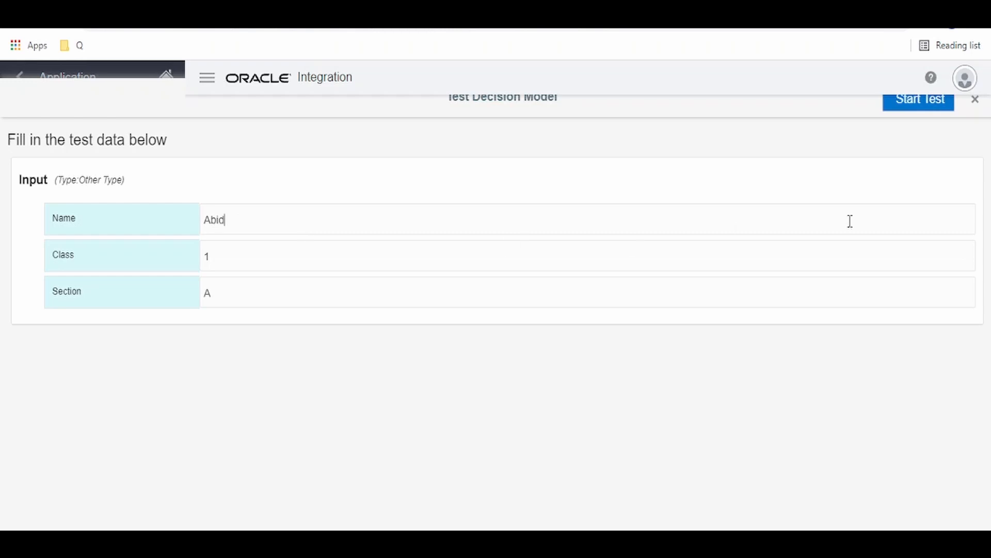
click(918, 99)
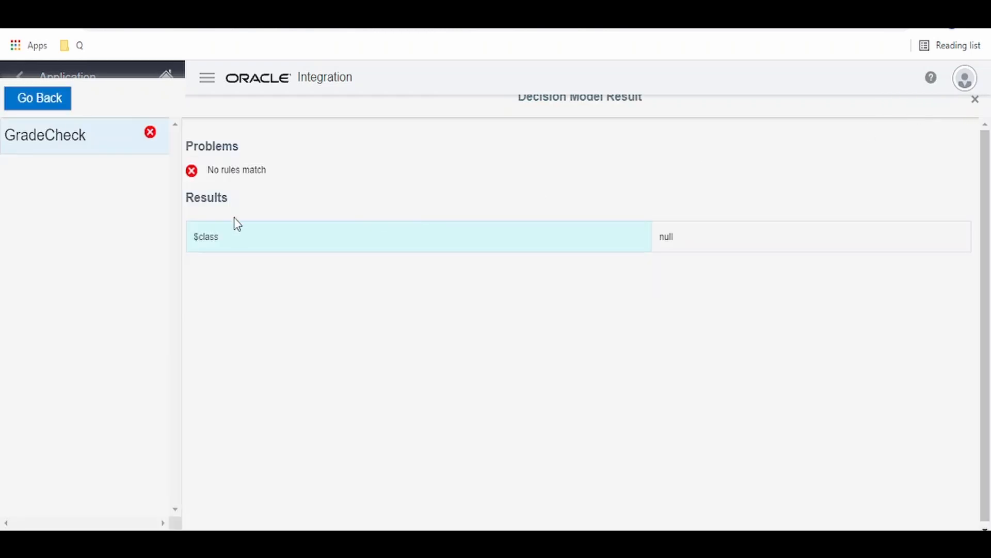
mouse_move(205, 167)
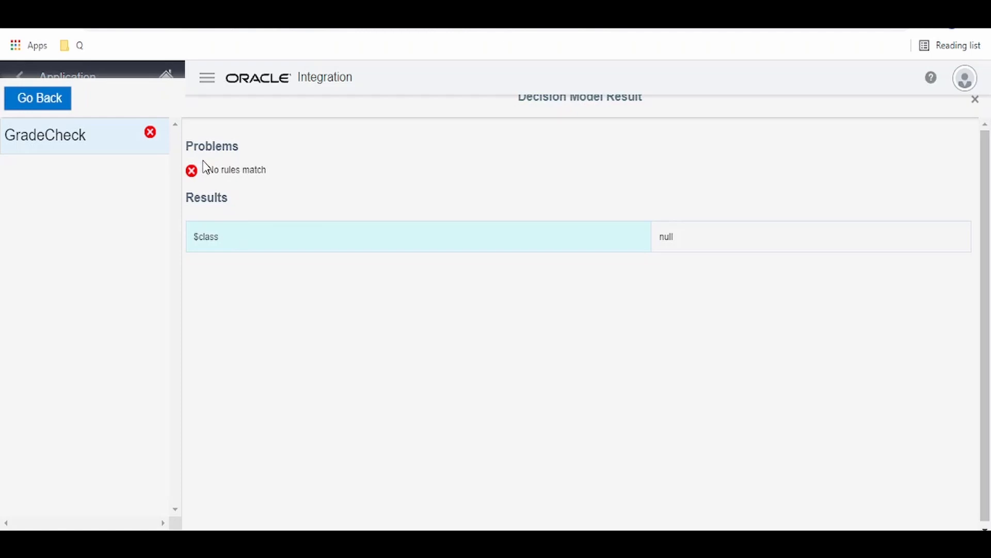
mouse_move(465, 427)
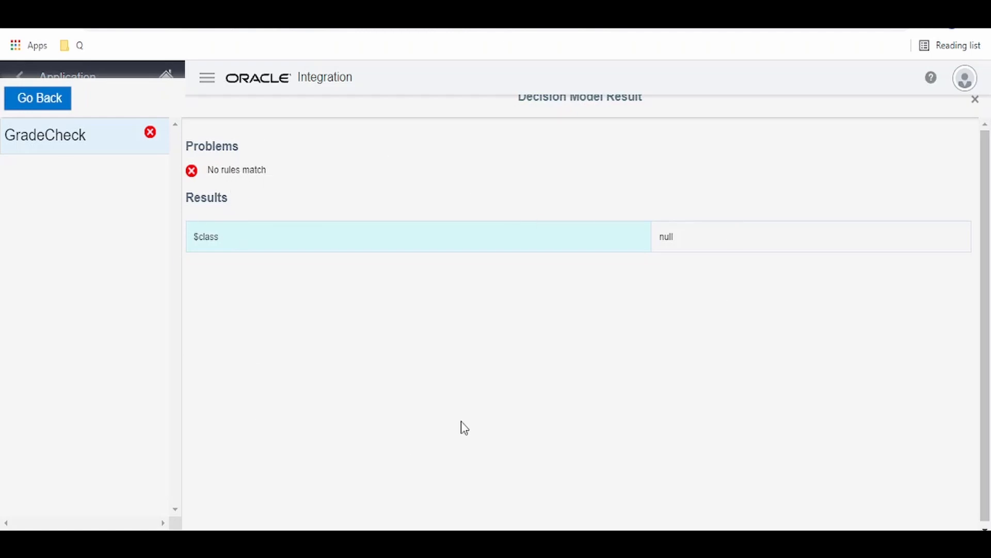
mouse_move(567, 238)
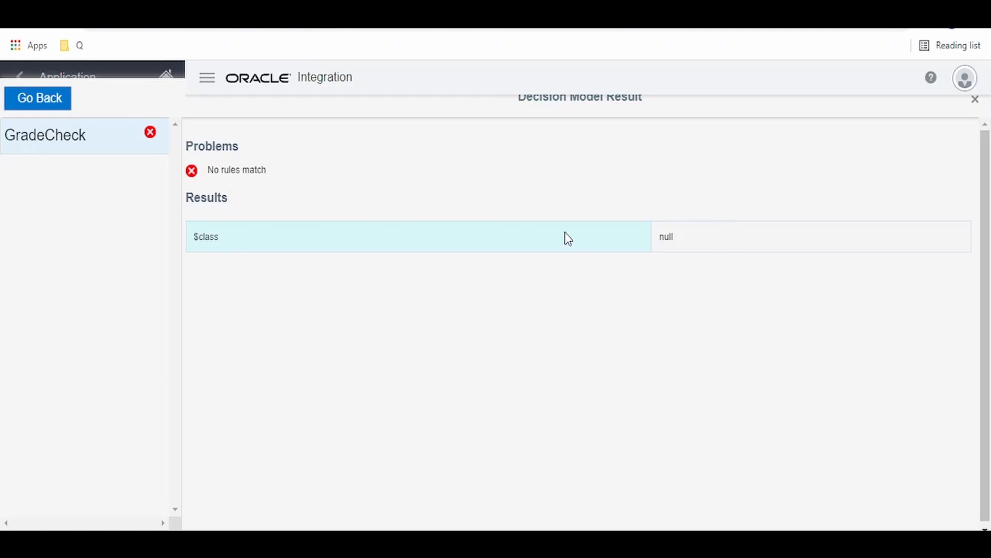
mouse_move(745, 226)
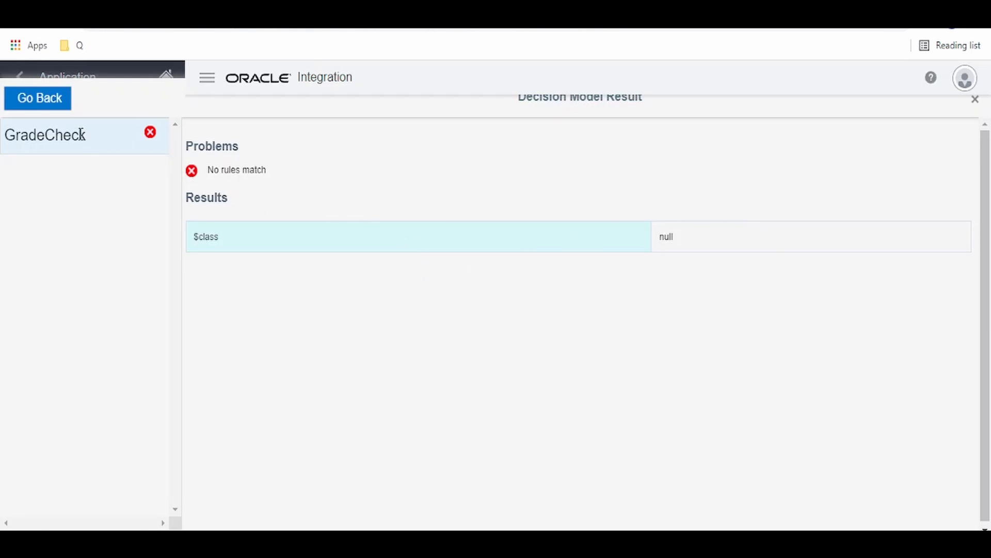
Rerun Abid's GradeChecker test with class 2 and section B
click(38, 98)
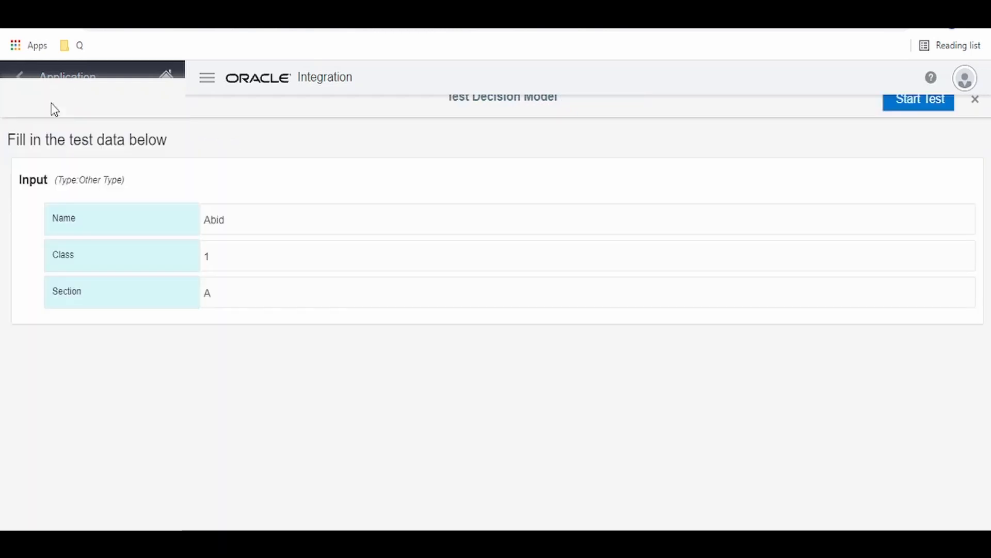
text(2)
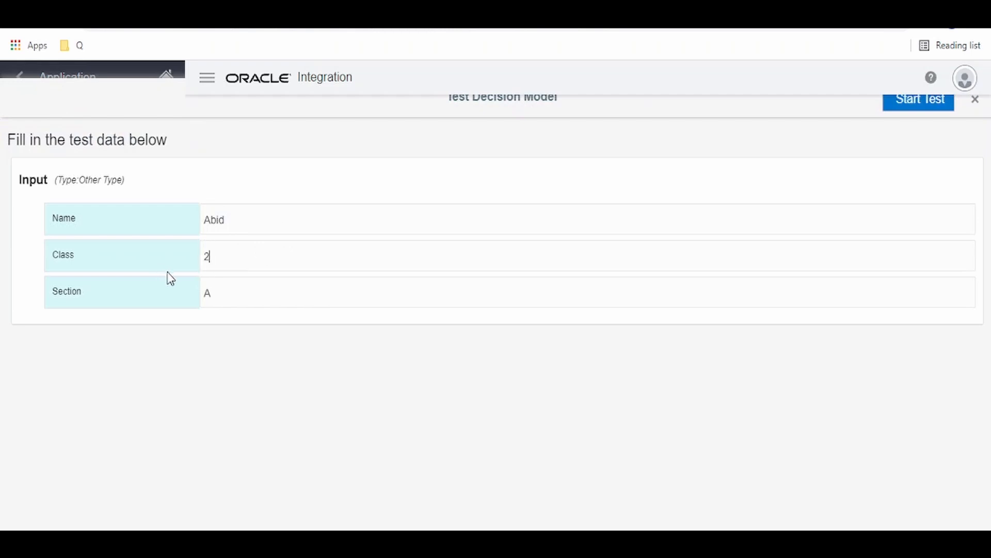
click(918, 99)
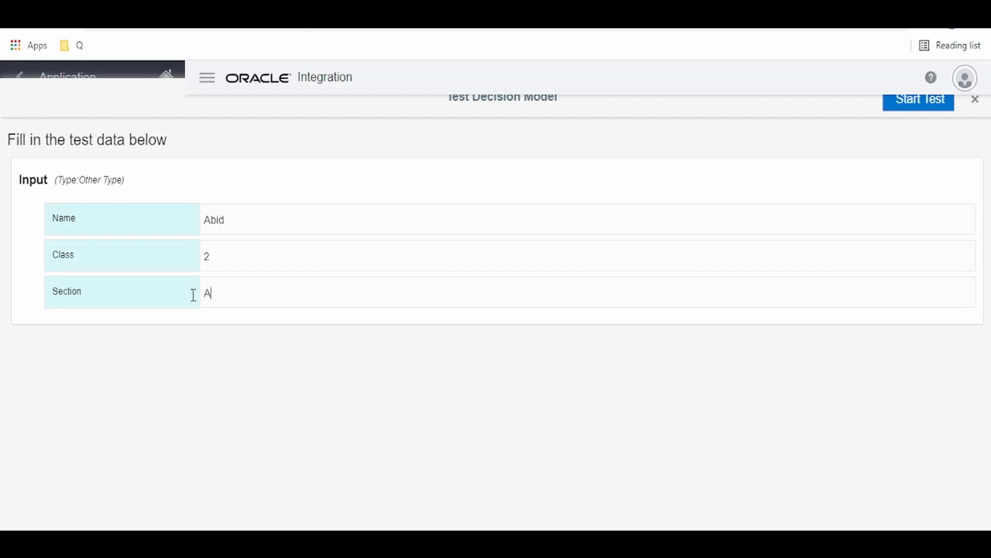
text(B)
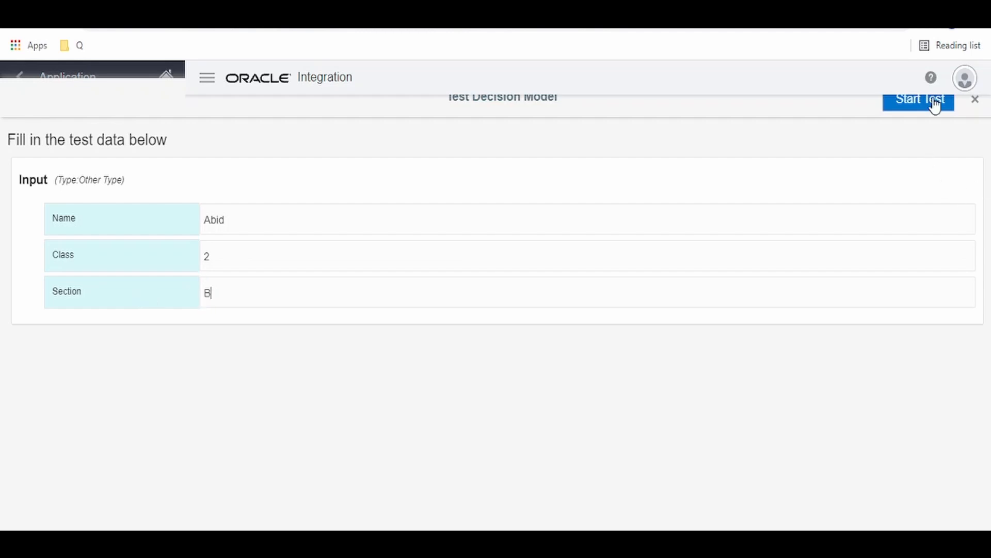
click(918, 99)
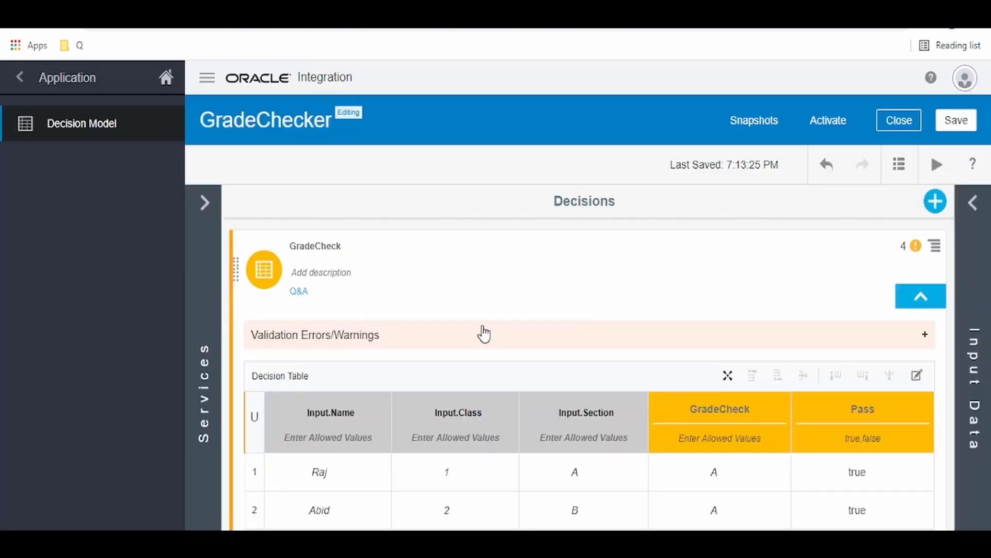
mouse_move(888, 436)
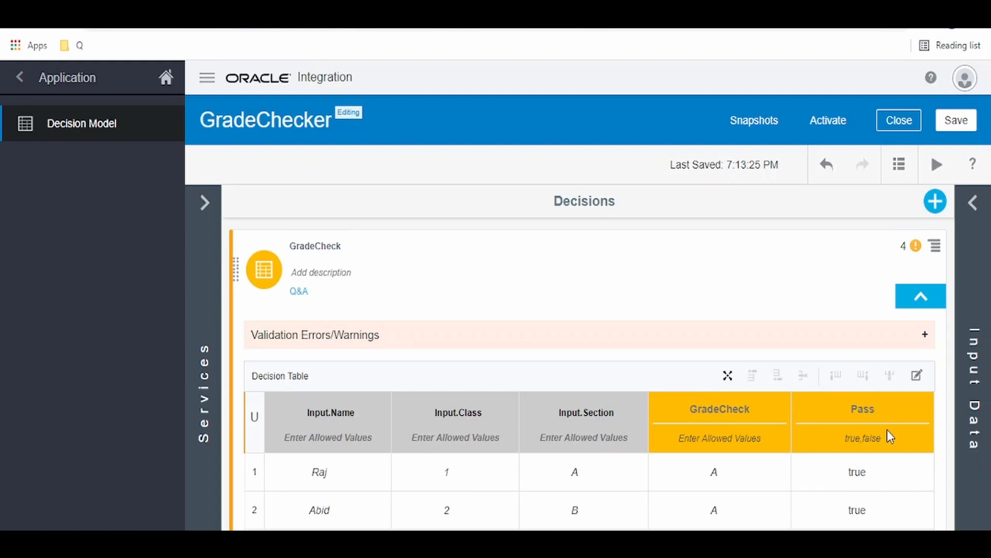
mouse_move(633, 406)
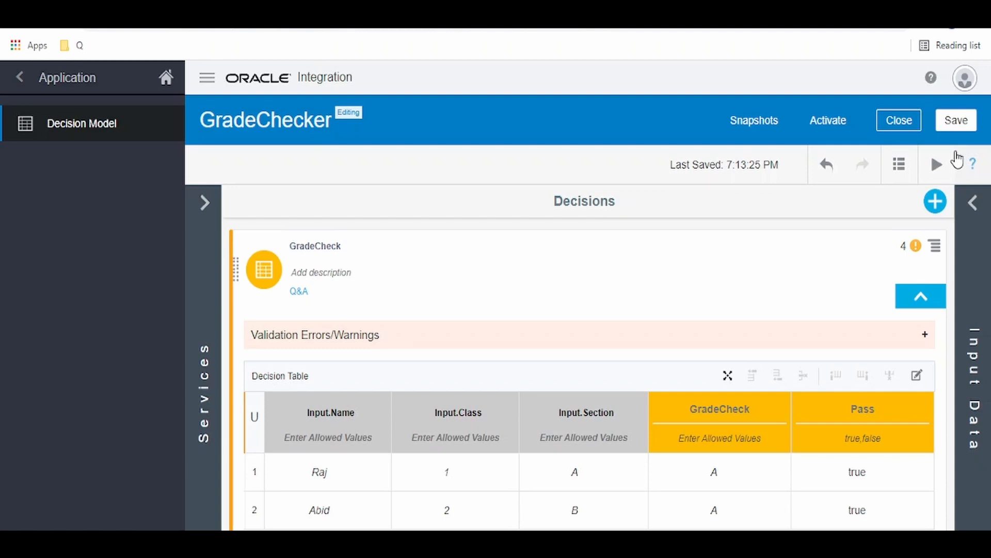
mouse_move(934, 291)
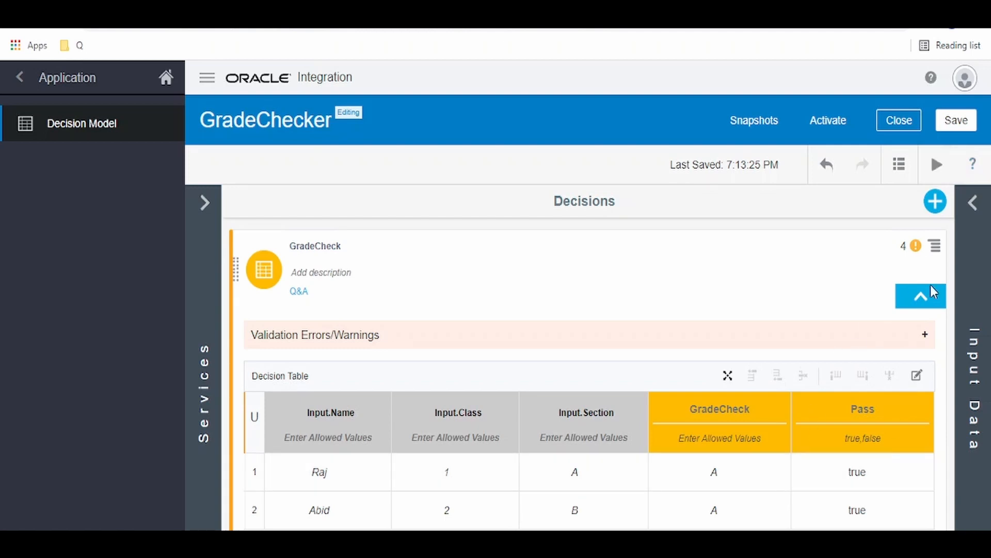
Open the Create Decision form from the Decisions header's + button
click(935, 201)
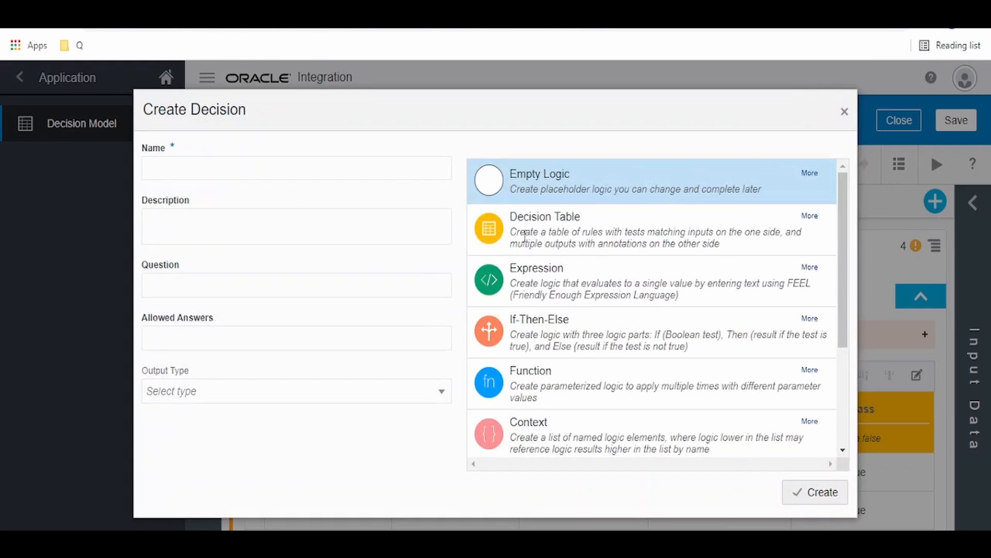
mouse_move(557, 335)
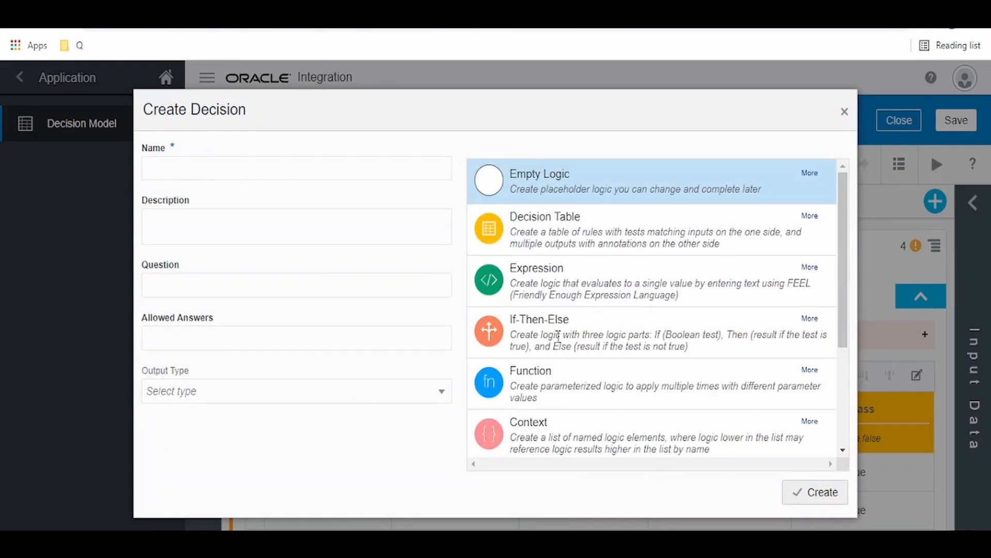
mouse_move(559, 367)
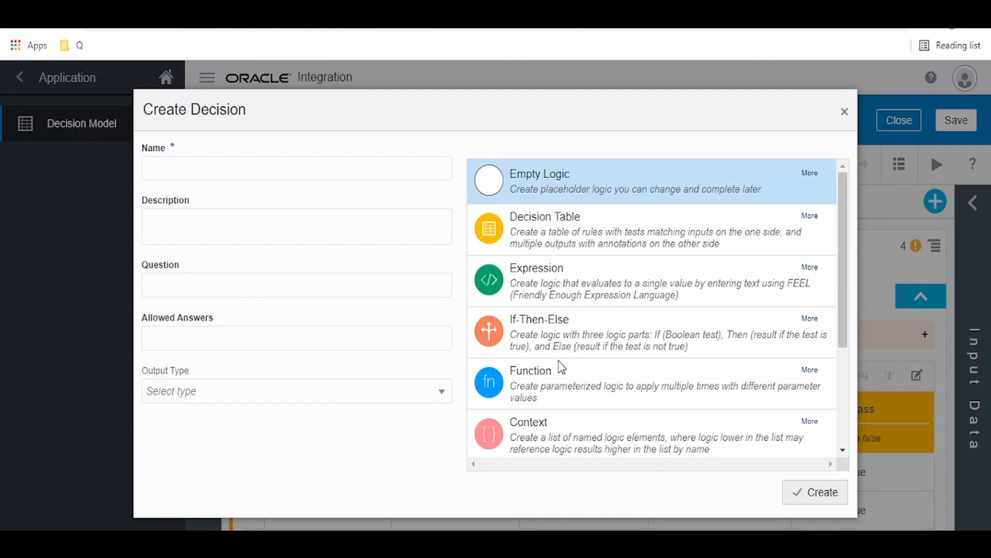
mouse_move(549, 288)
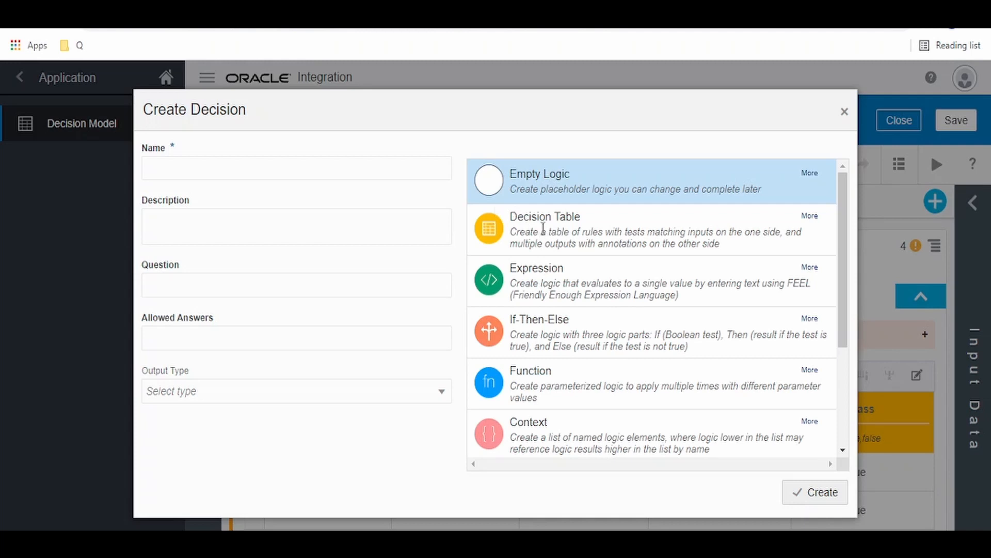
scroll(down, 3)
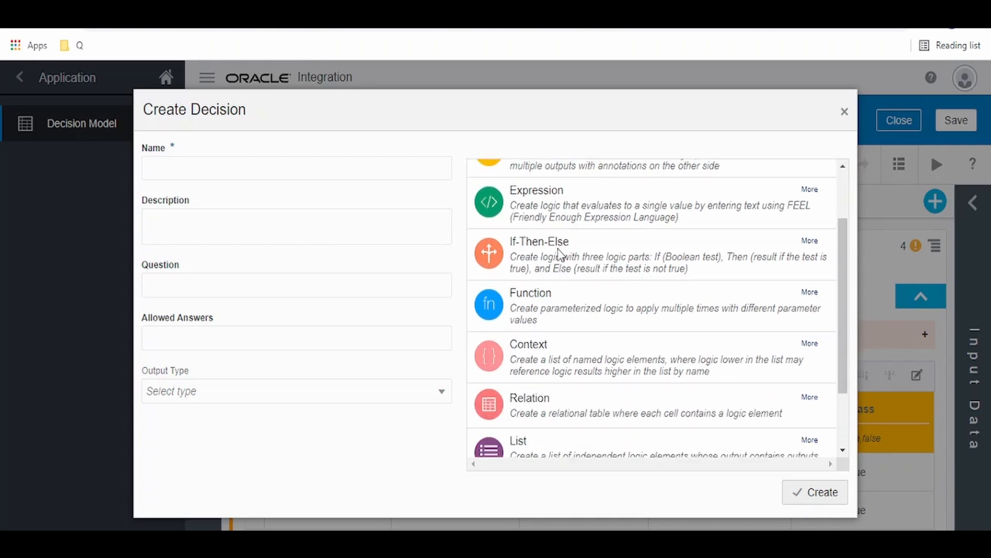
scroll(down, 3)
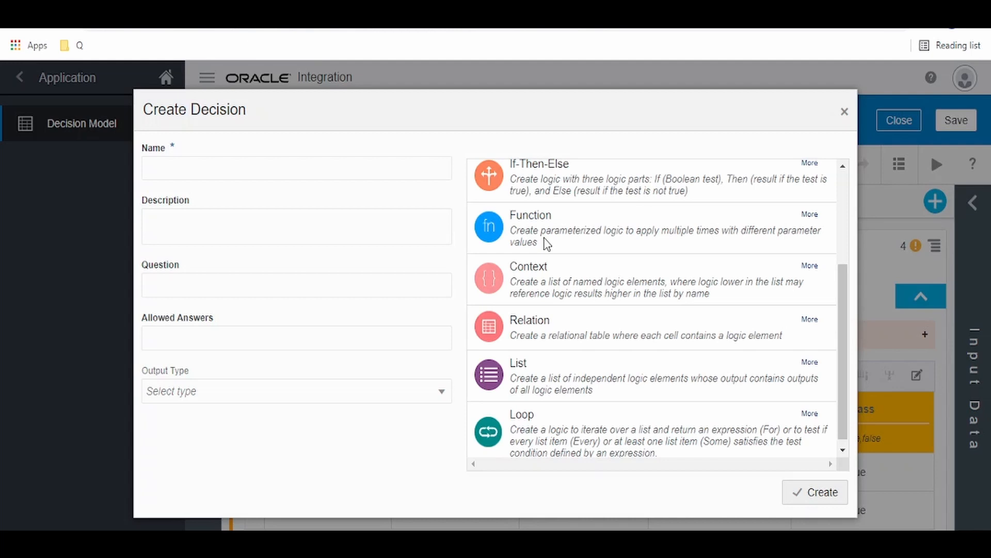
mouse_move(878, 504)
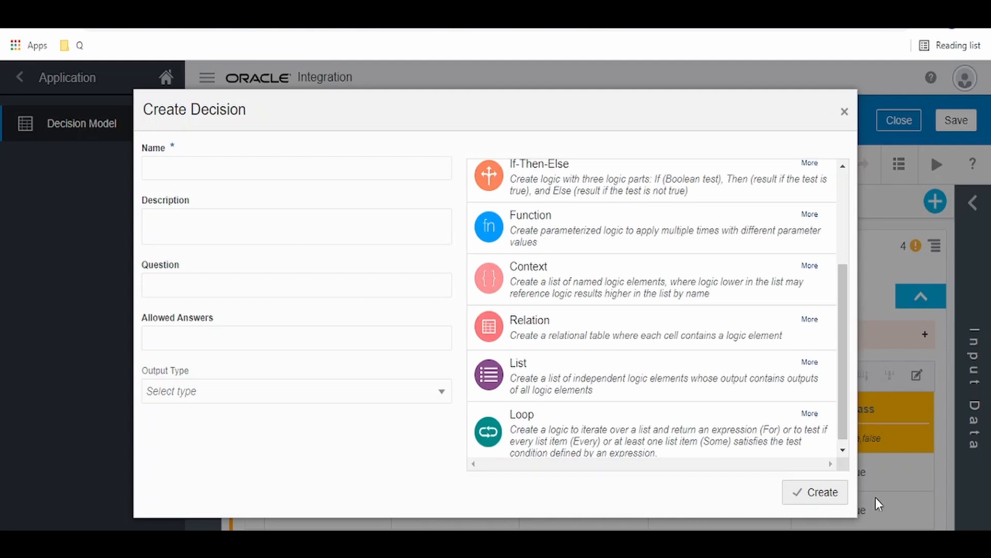
mouse_move(555, 246)
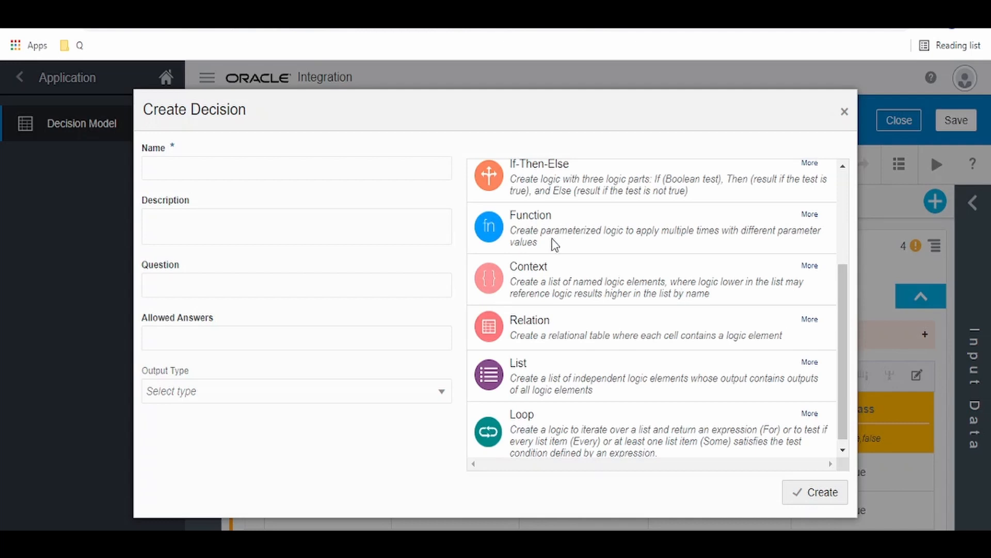
mouse_move(513, 294)
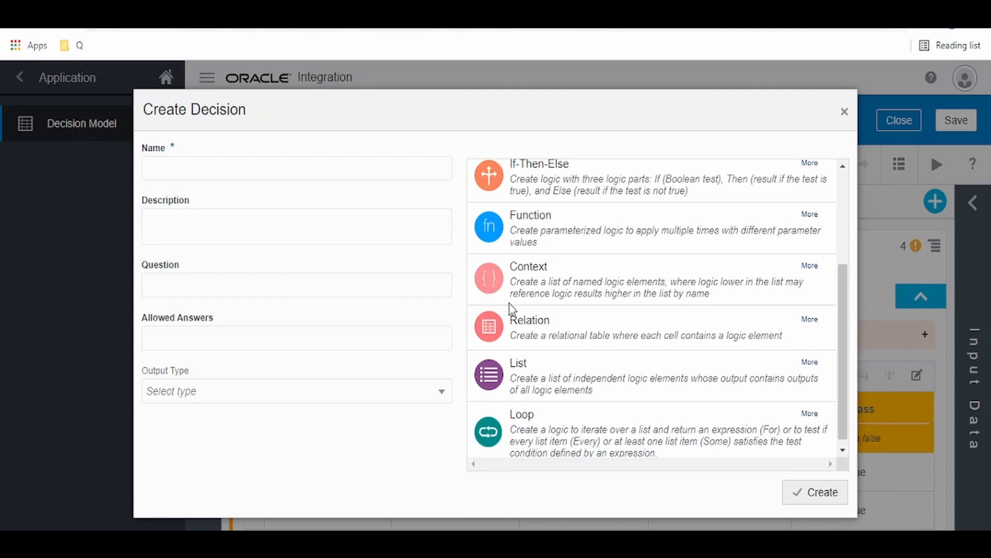
mouse_move(583, 291)
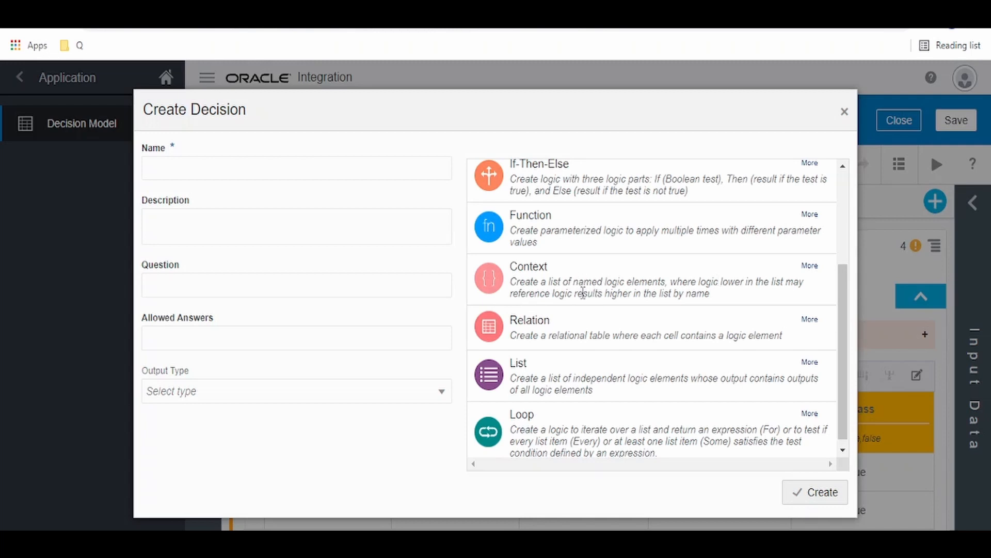
scroll(down, 3)
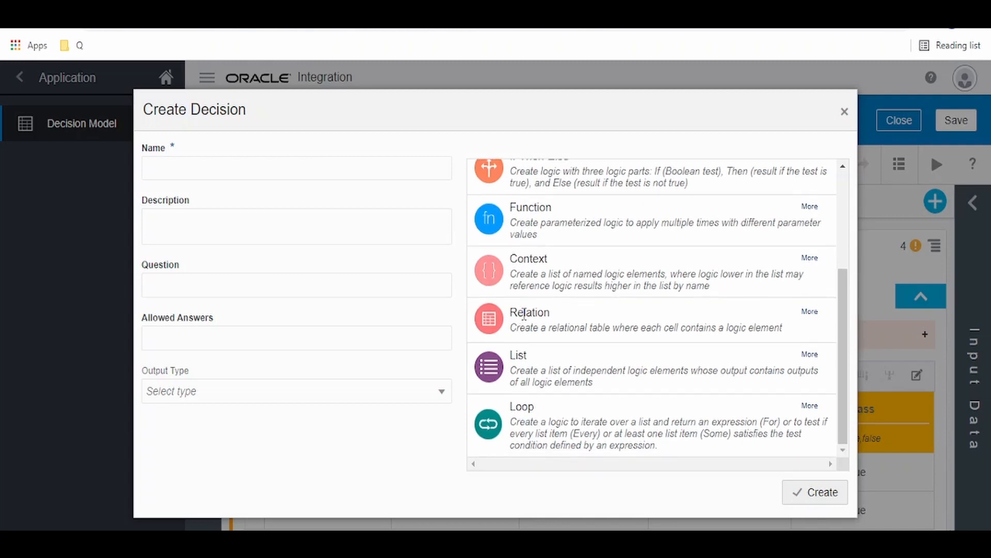
mouse_move(777, 433)
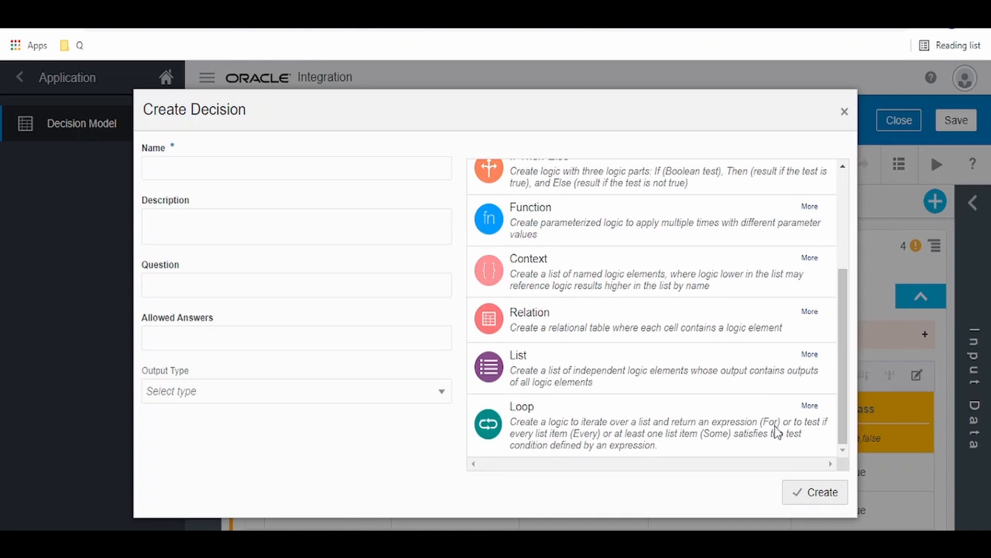
Dismiss the unsaved new-decision form and expand the empty Services panel
click(844, 111)
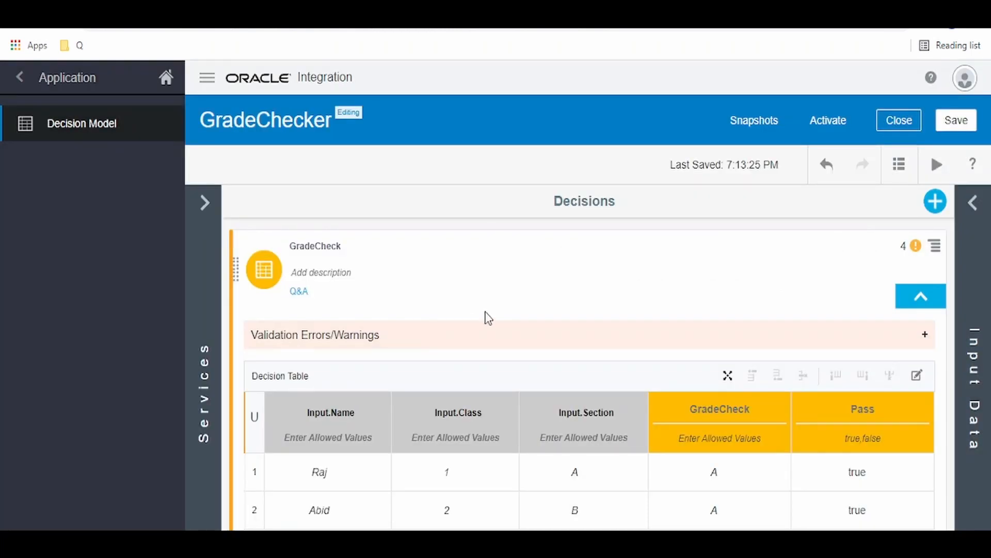
mouse_move(425, 326)
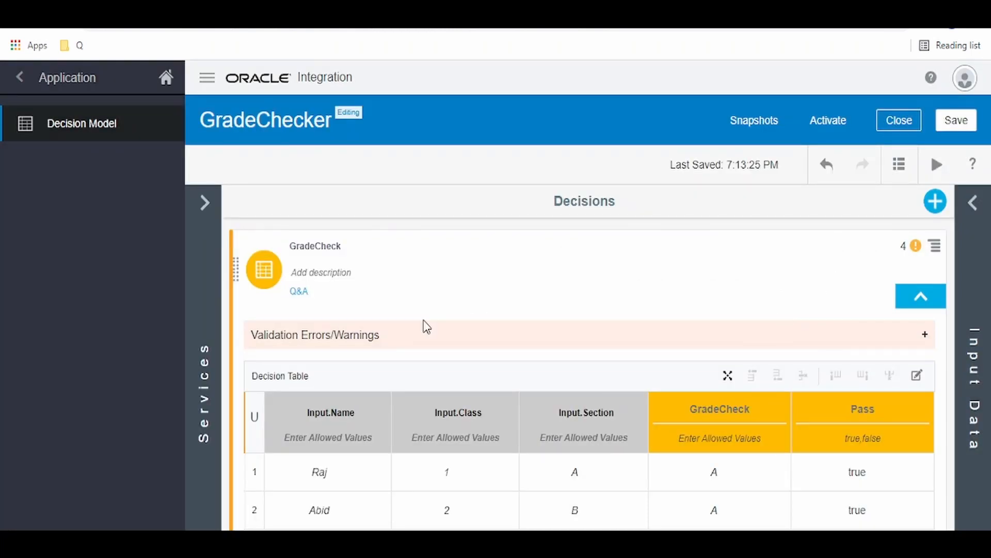
click(205, 203)
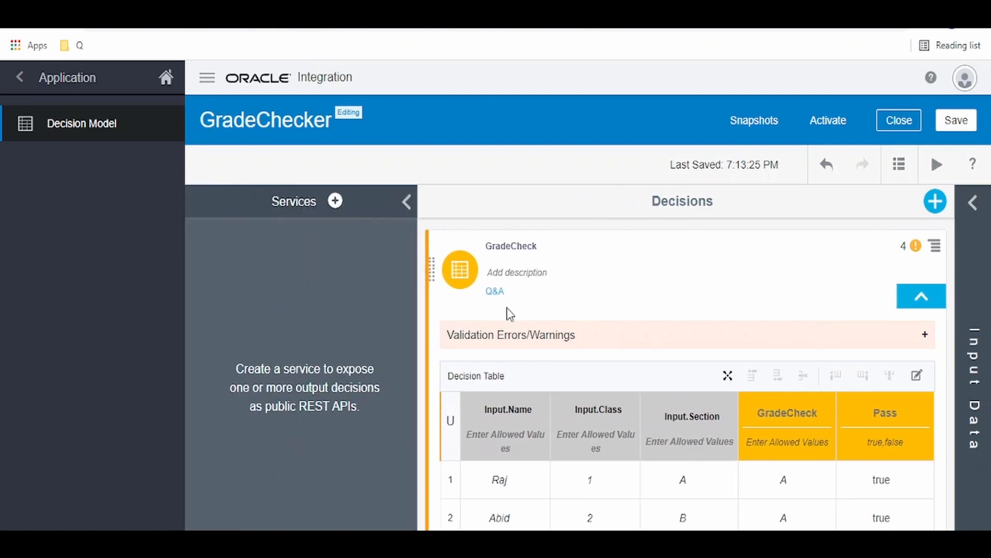
mouse_move(617, 456)
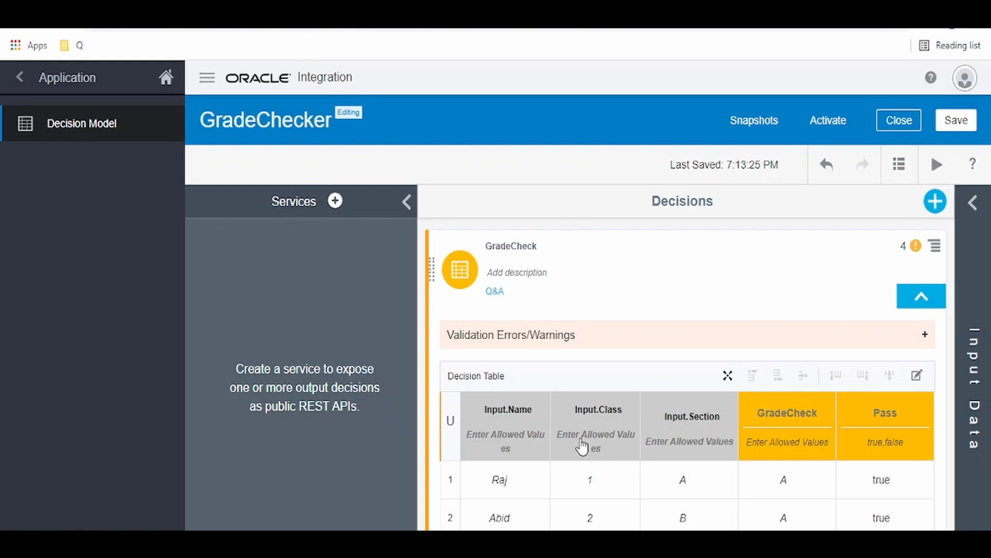
mouse_move(790, 353)
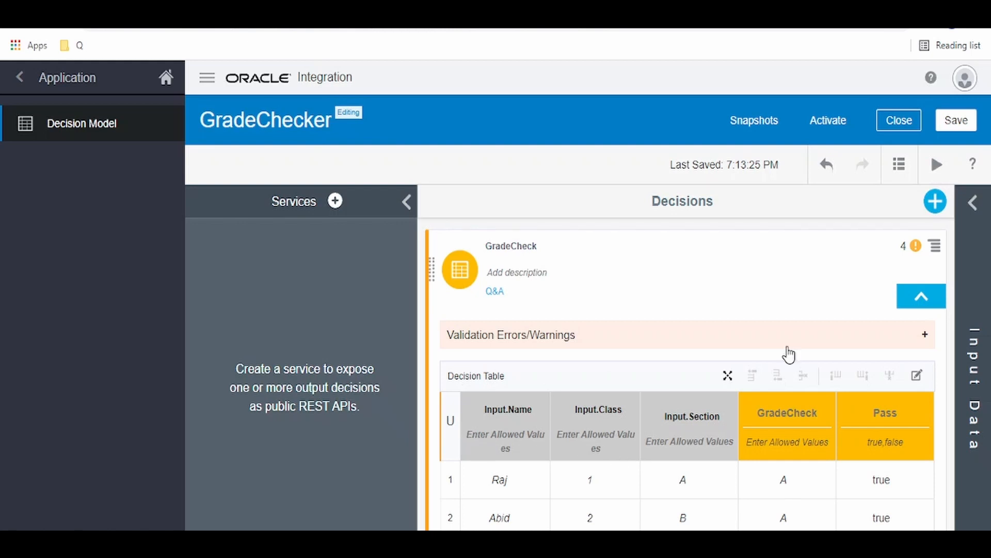